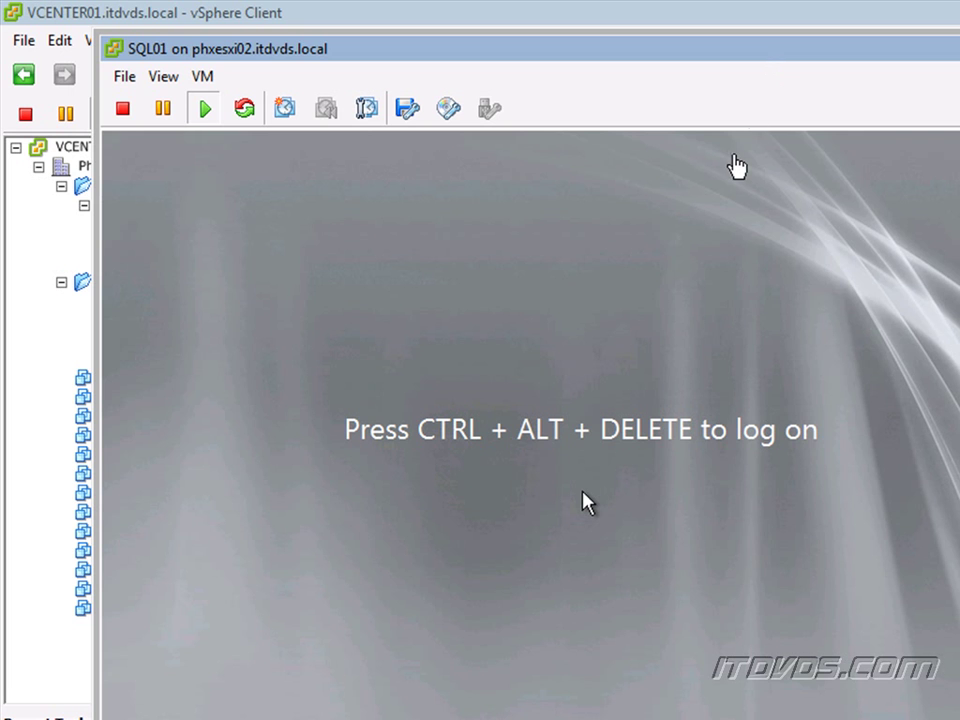
{"action": "mouse_move", "coordinate": [237, 118]}
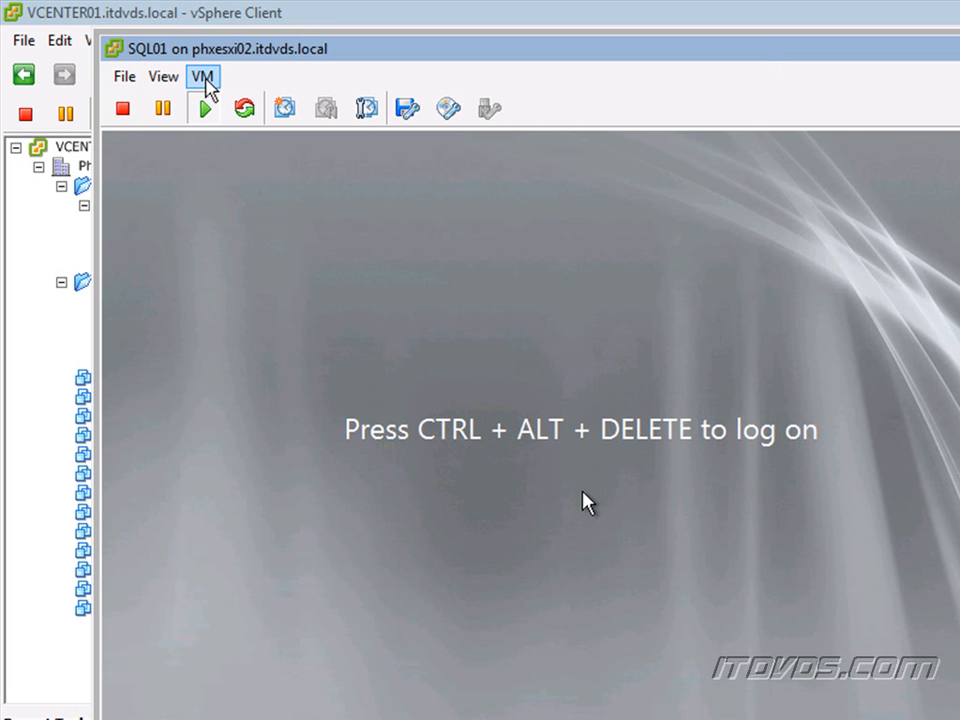
{"action": "mouse_move", "coordinate": [415, 68]}
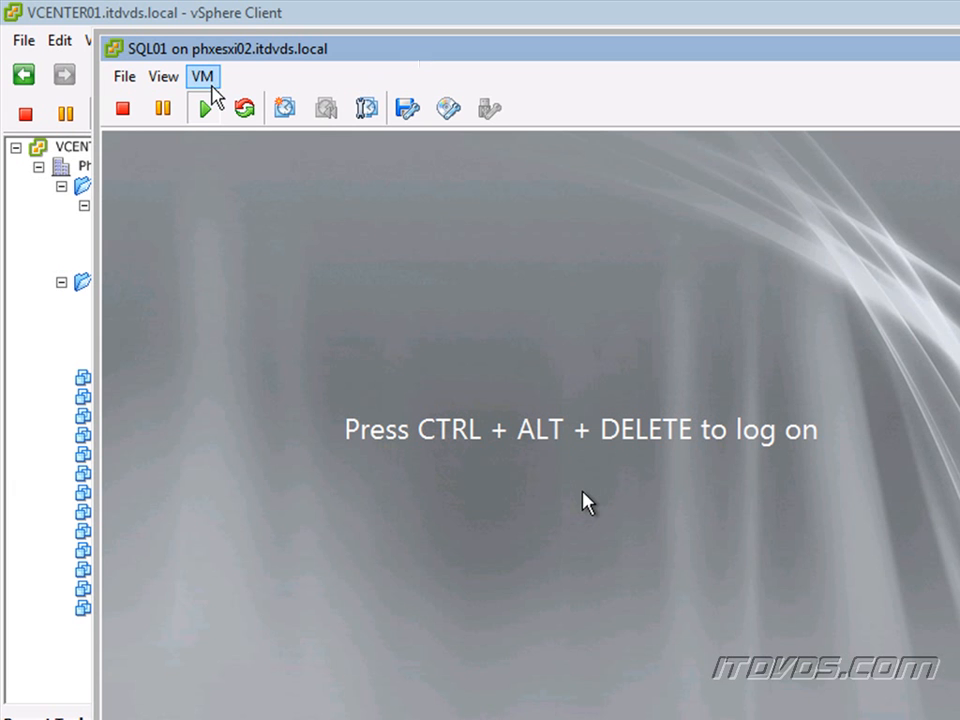
Step: Send Ctrl+Alt+Del to SQL01's console to reach the Administrator logon
{"action": "left_click", "coordinate": [203, 76]}
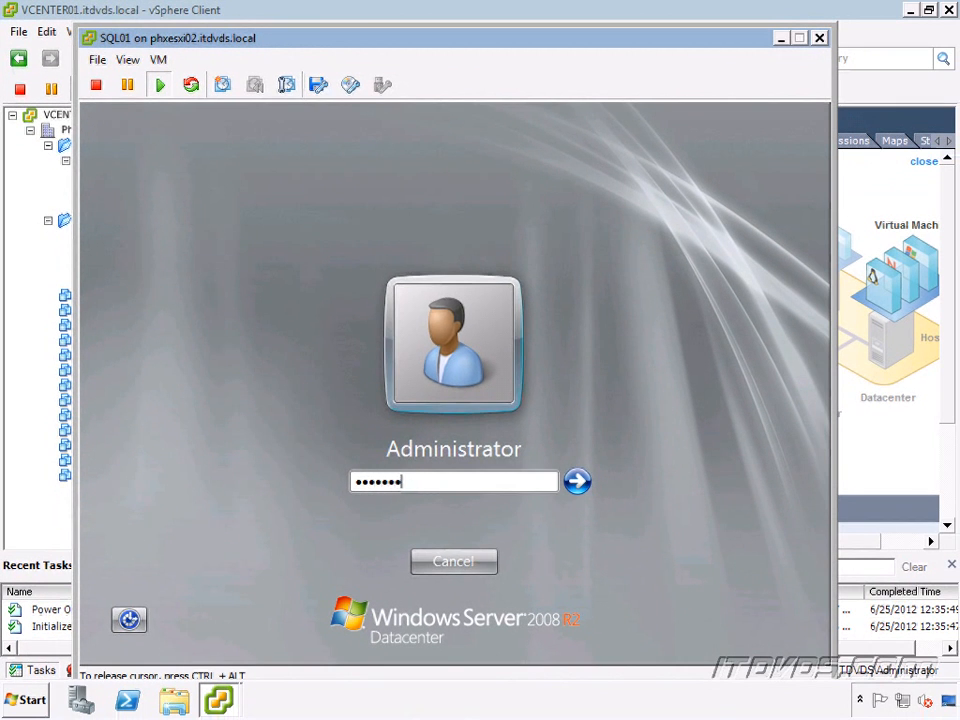
Step: Log on as Administrator and start Task Manager from the guest taskbar
{"action": "left_click", "coordinate": [577, 481]}
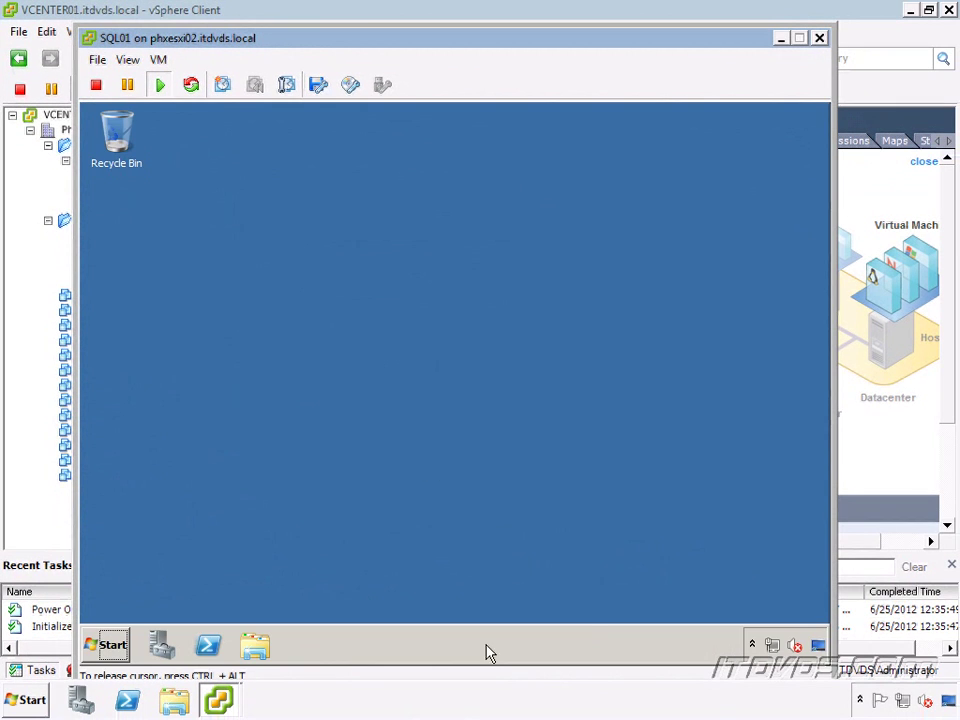
{"action": "right_click", "coordinate": [490, 653]}
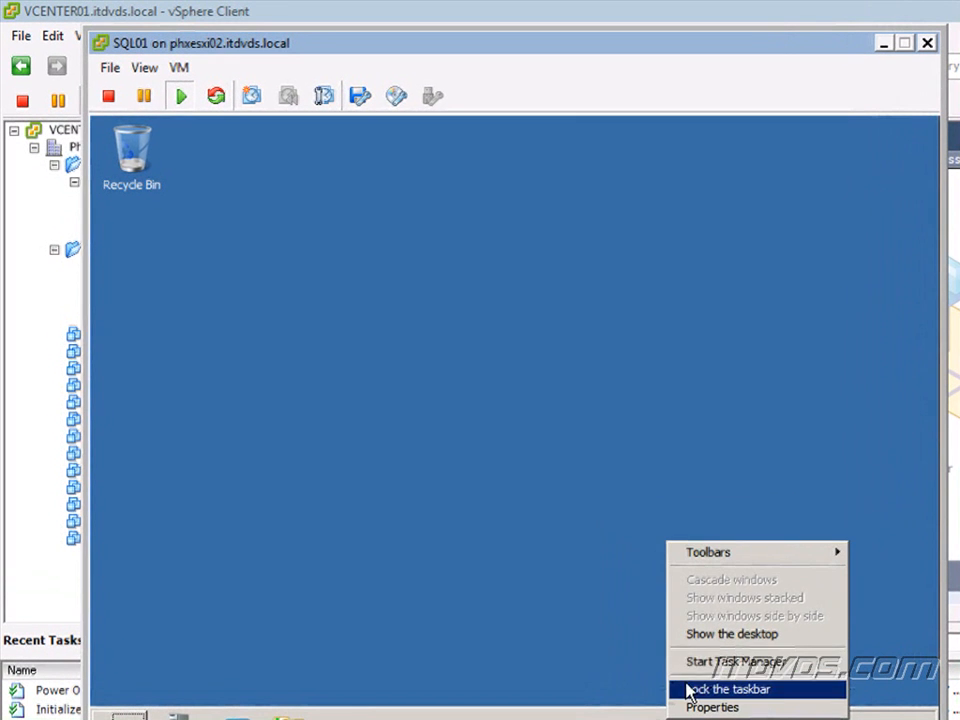
{"action": "left_click", "coordinate": [736, 661]}
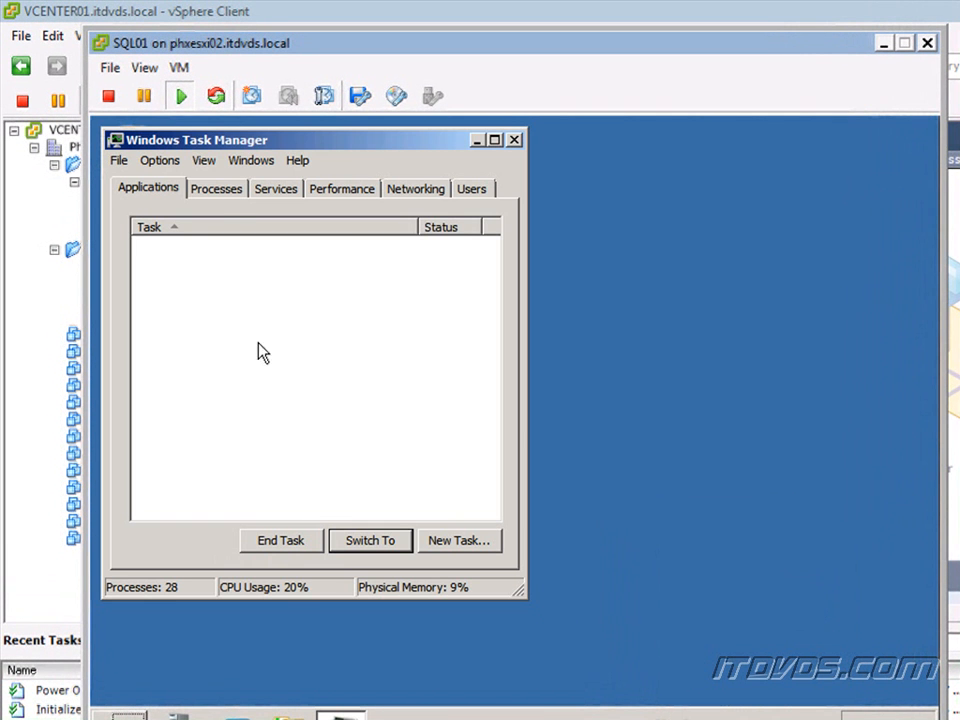
Step: Review guest processes and performance (6143 MB memory, four CPU graphs) and open SQL01's properties
{"action": "left_click", "coordinate": [216, 188]}
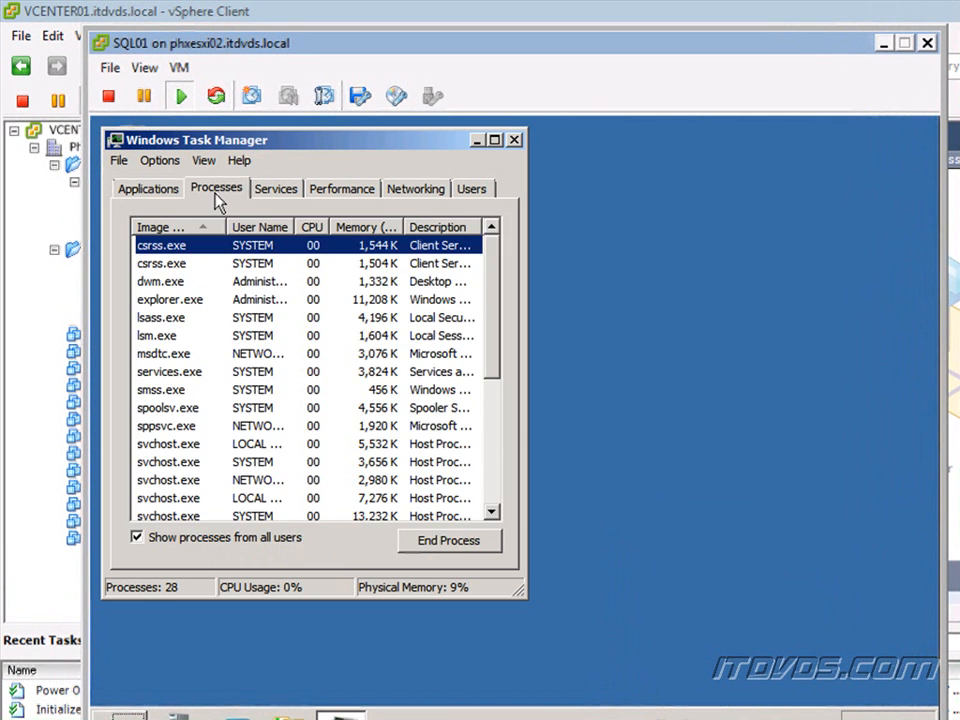
{"action": "left_click", "coordinate": [342, 188]}
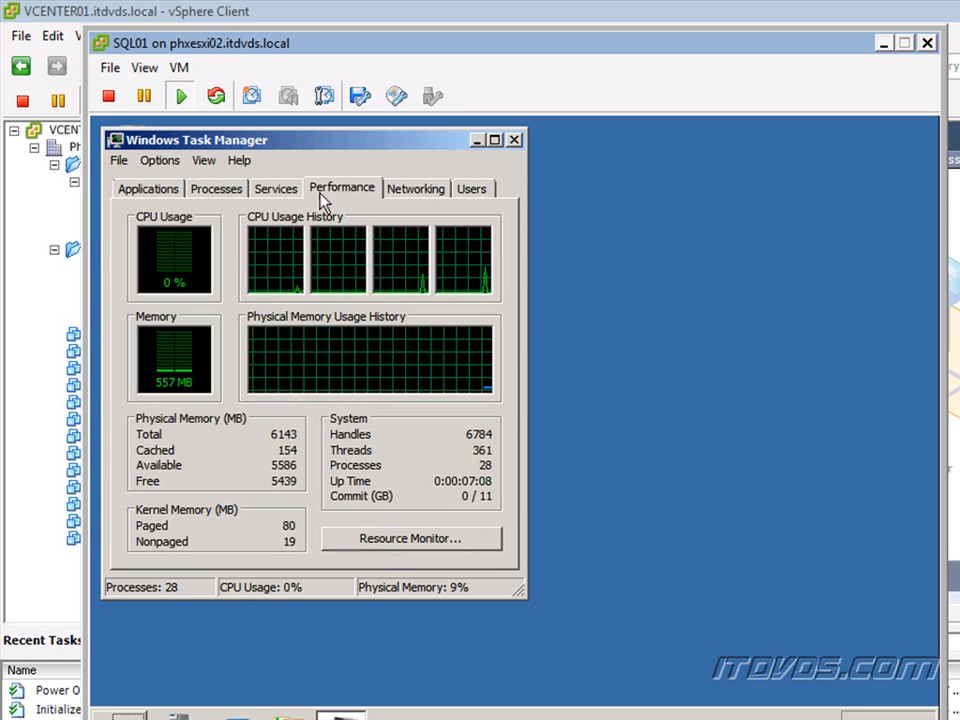
{"action": "mouse_move", "coordinate": [165, 440]}
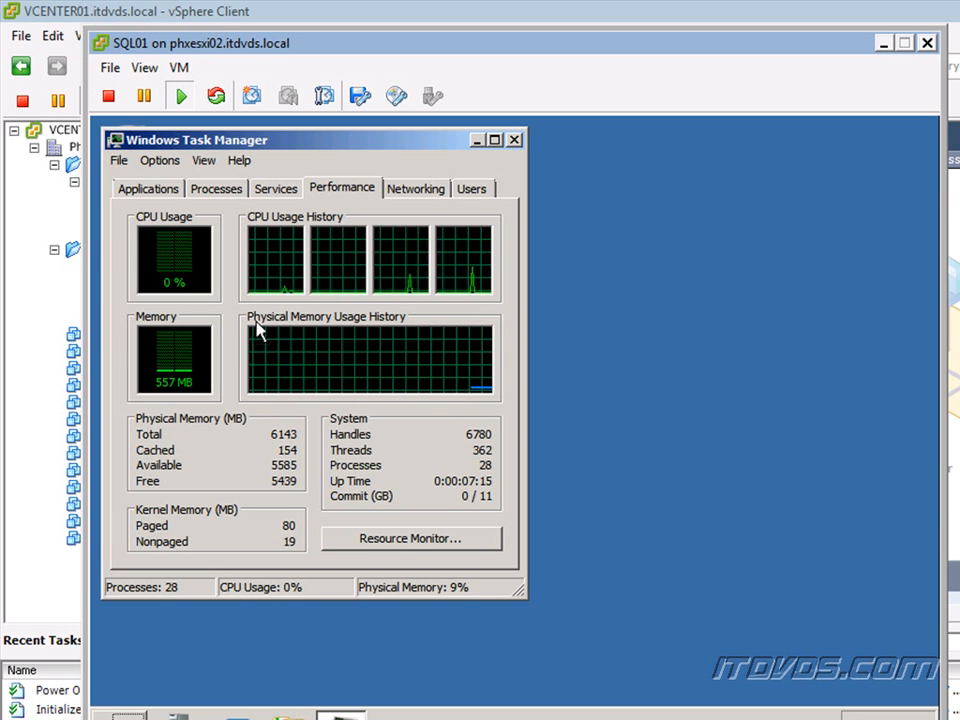
{"action": "mouse_move", "coordinate": [342, 275]}
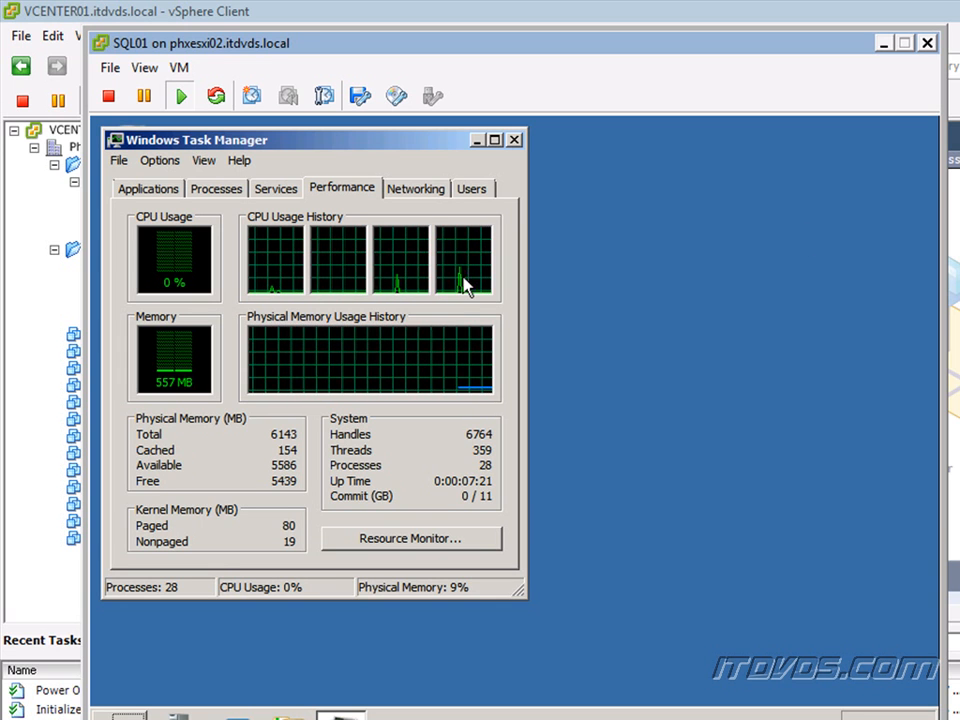
{"action": "left_click", "coordinate": [180, 67]}
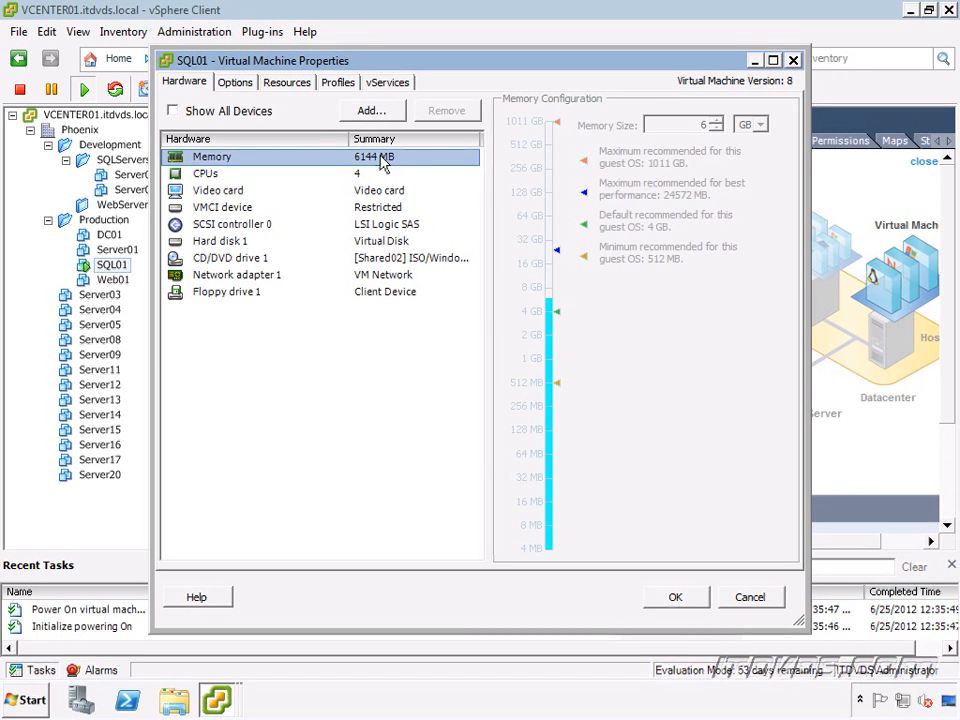
{"action": "mouse_move", "coordinate": [557, 193]}
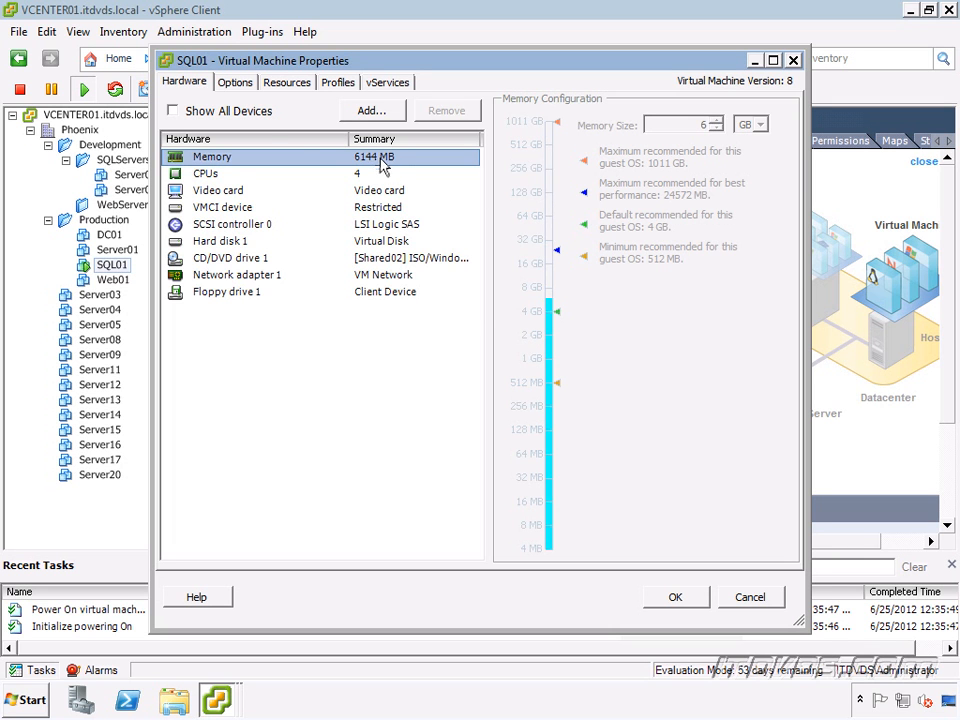
Step: Show SQL01's Options > Memory/CPU Hotplug settings, greyed out while running
{"action": "left_click", "coordinate": [235, 82]}
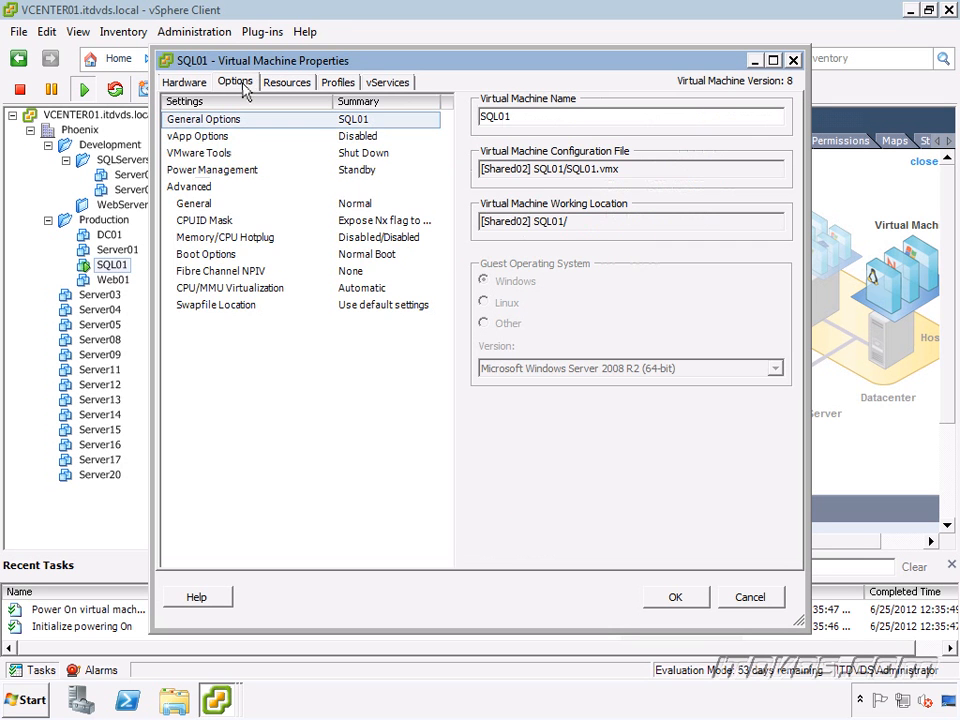
{"action": "mouse_move", "coordinate": [243, 250]}
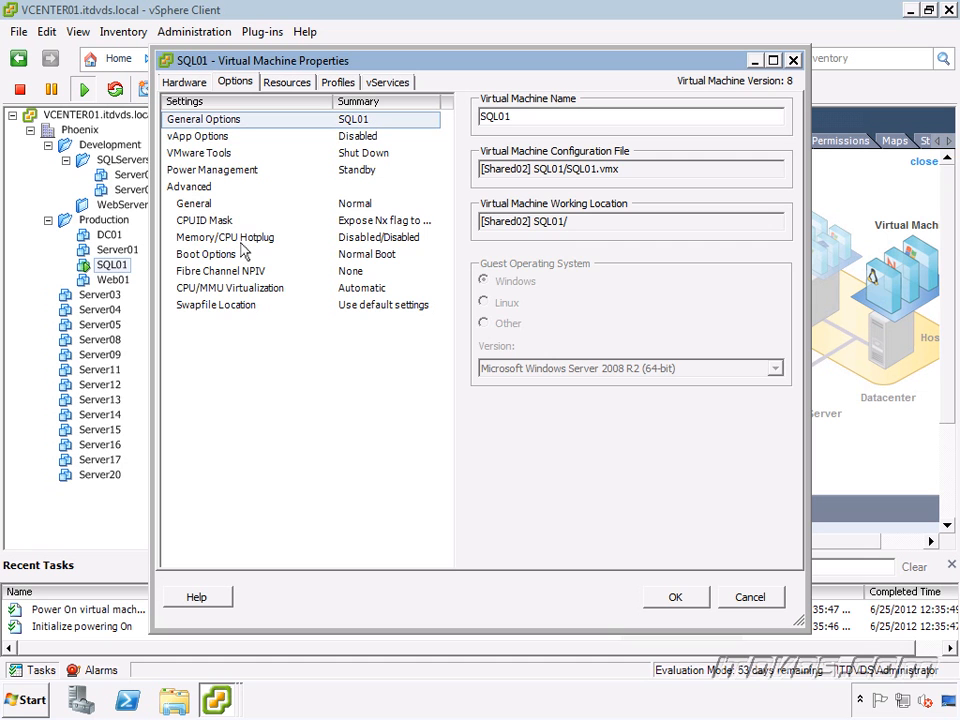
{"action": "left_click", "coordinate": [224, 237]}
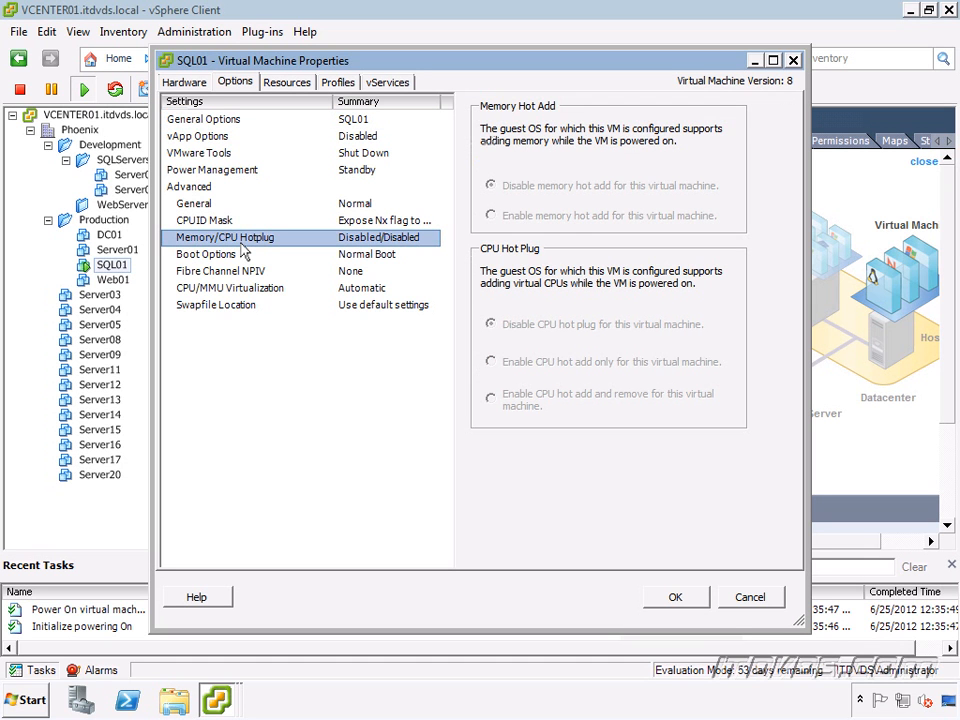
{"action": "mouse_move", "coordinate": [500, 240]}
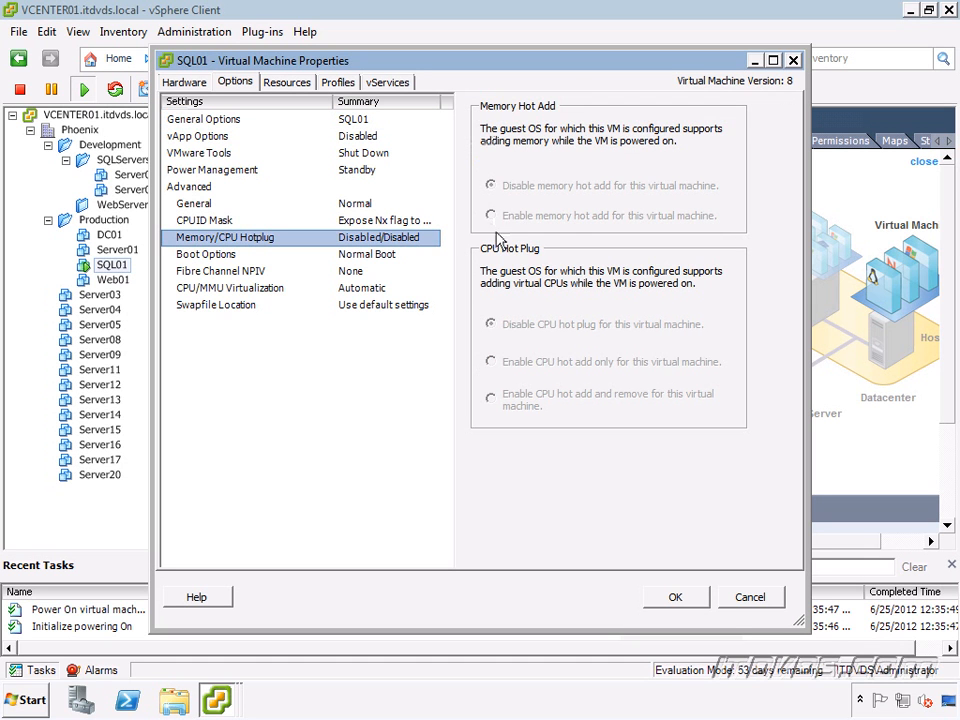
{"action": "mouse_move", "coordinate": [510, 378]}
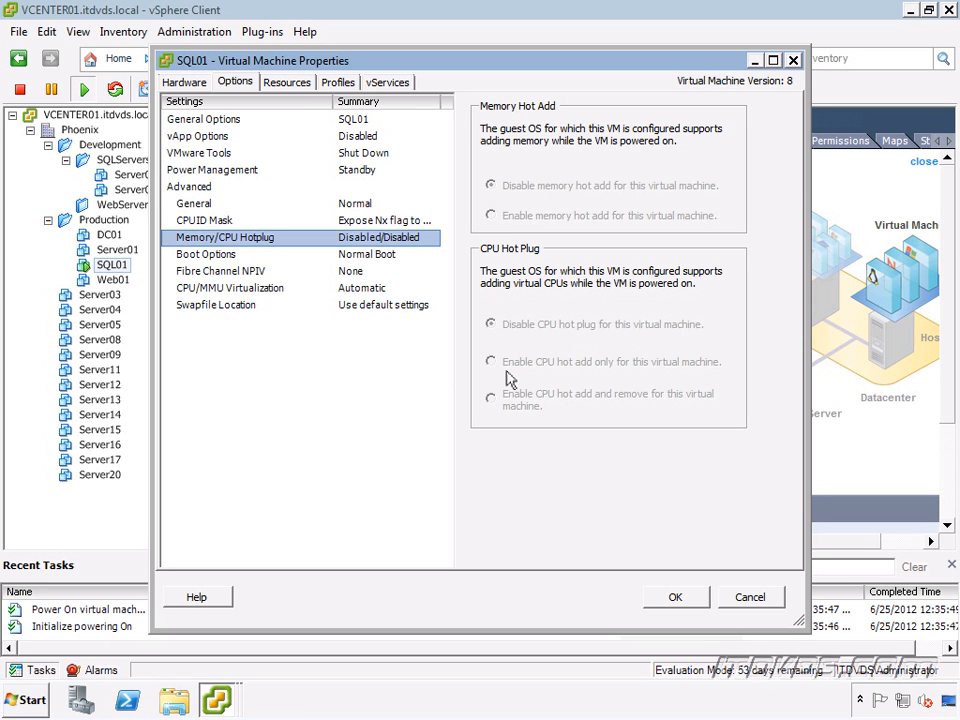
{"action": "mouse_move", "coordinate": [500, 230]}
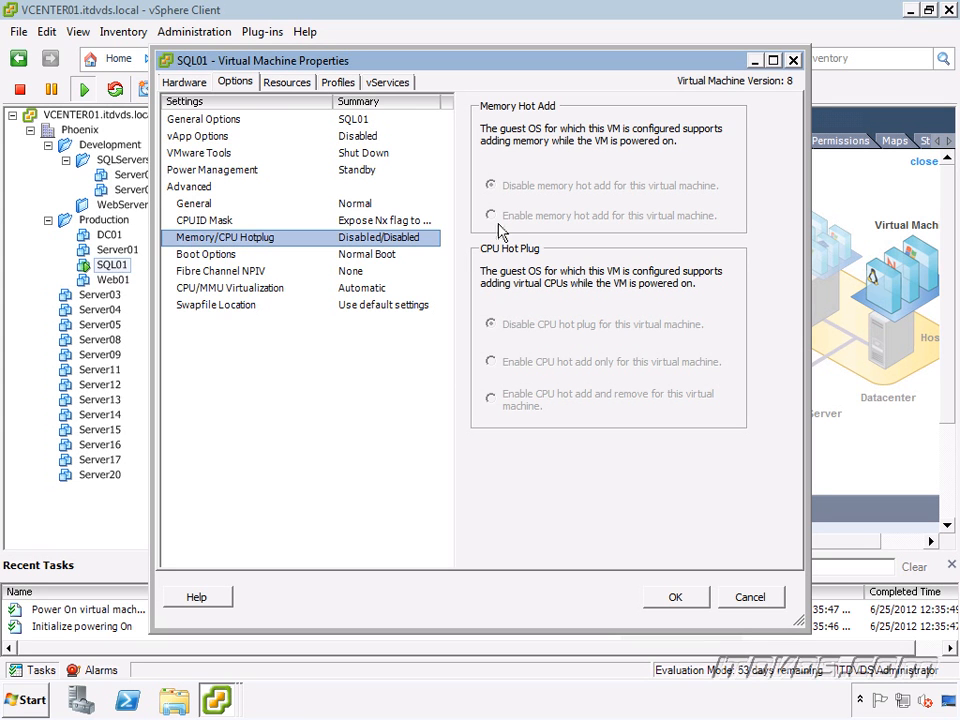
{"action": "mouse_move", "coordinate": [503, 360]}
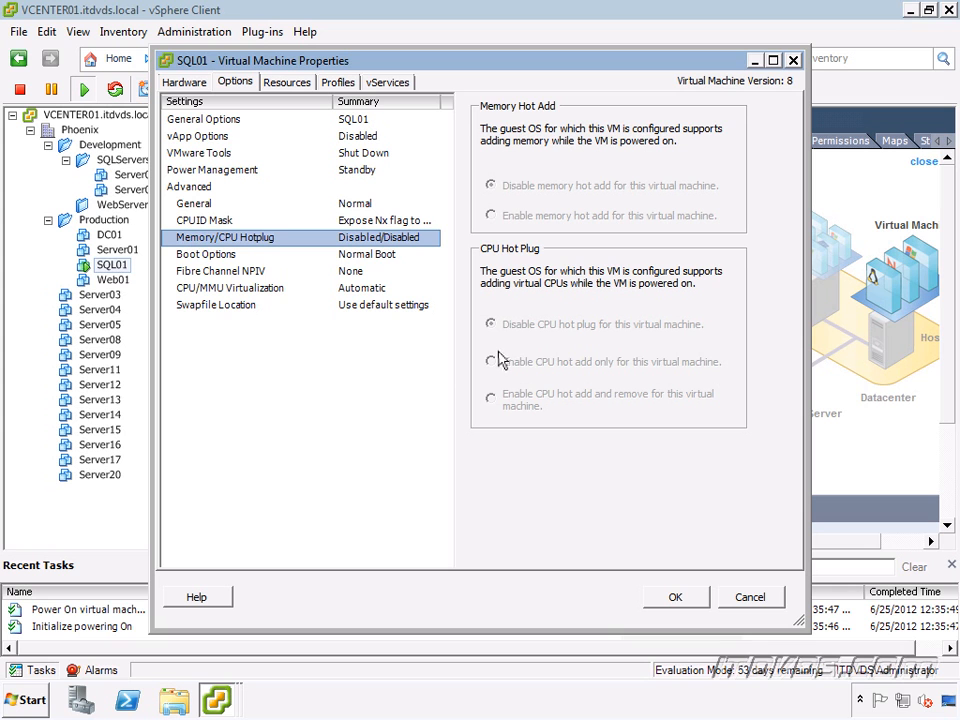
{"action": "mouse_move", "coordinate": [495, 361]}
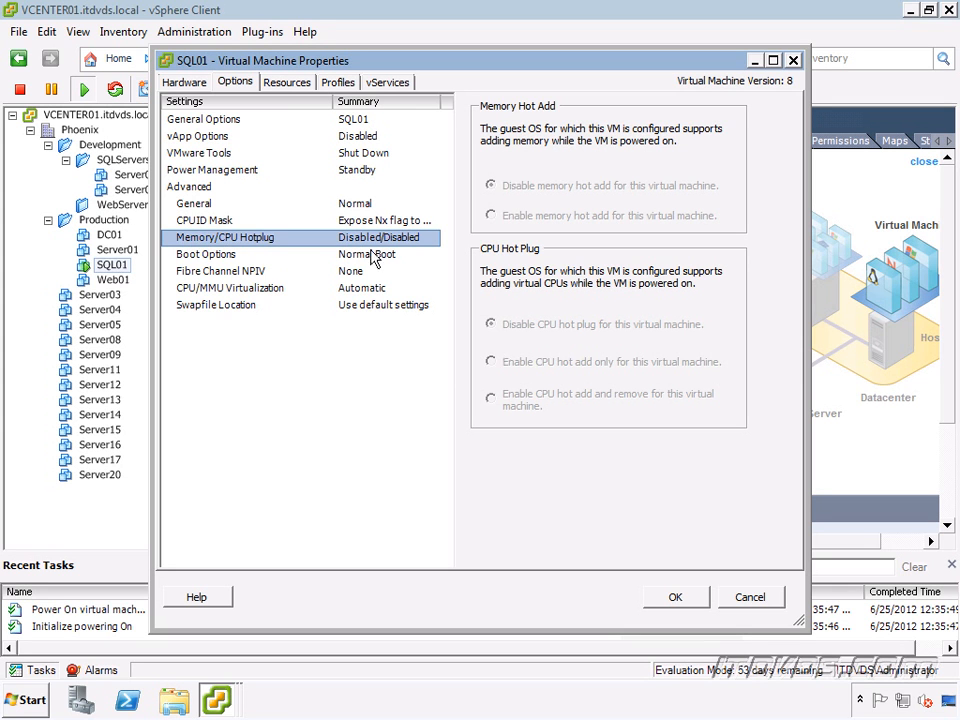
{"action": "mouse_move", "coordinate": [476, 277]}
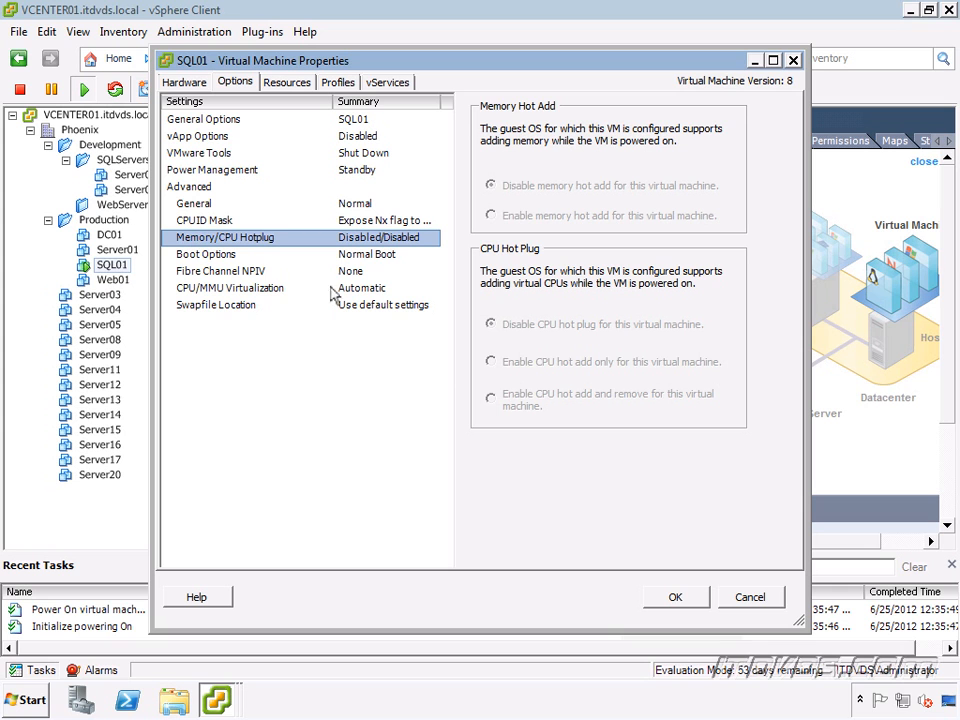
{"action": "mouse_move", "coordinate": [512, 220]}
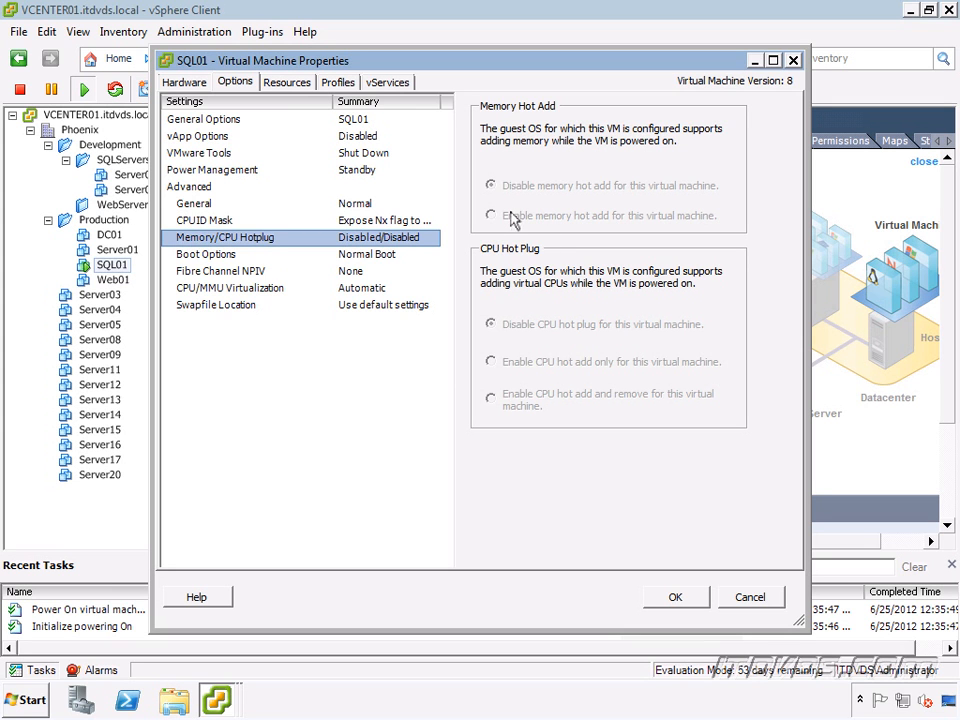
{"action": "mouse_move", "coordinate": [510, 230]}
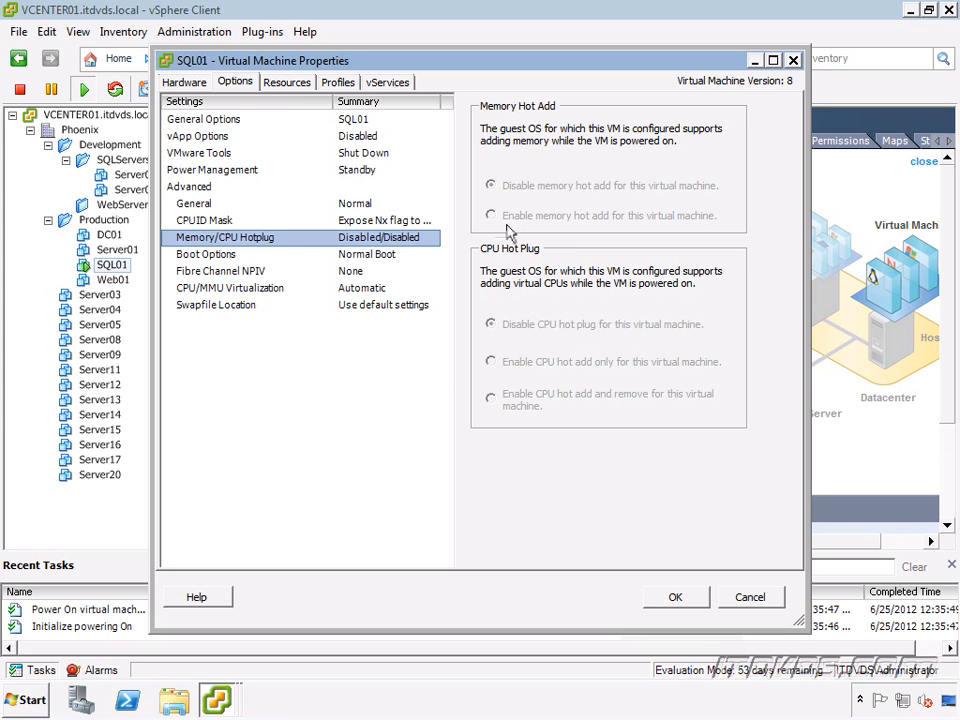
{"action": "mouse_move", "coordinate": [509, 238]}
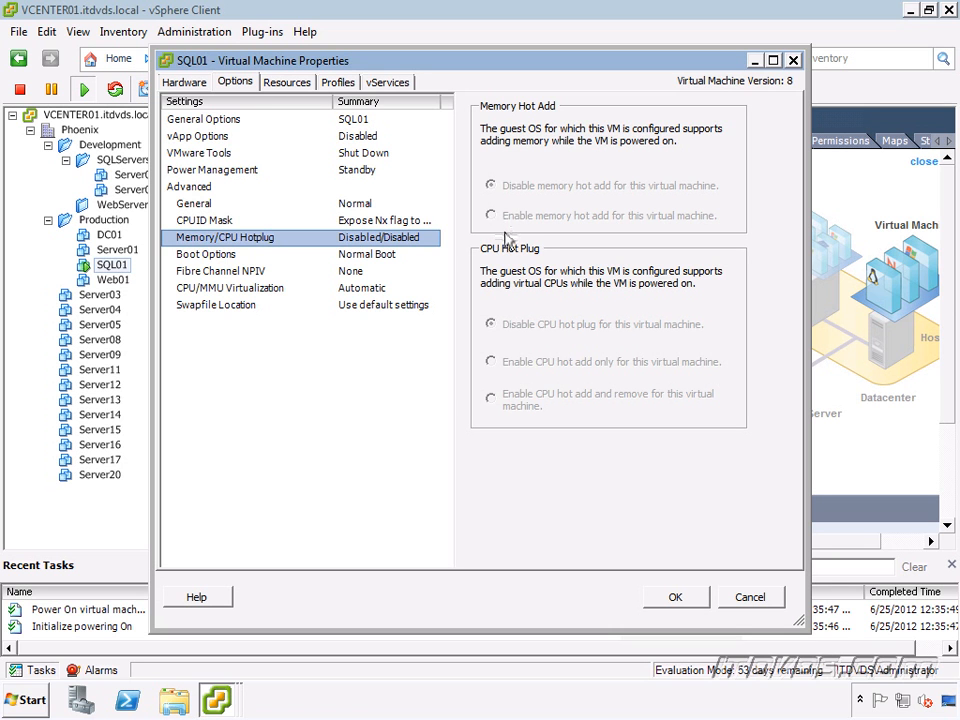
{"action": "mouse_move", "coordinate": [578, 194]}
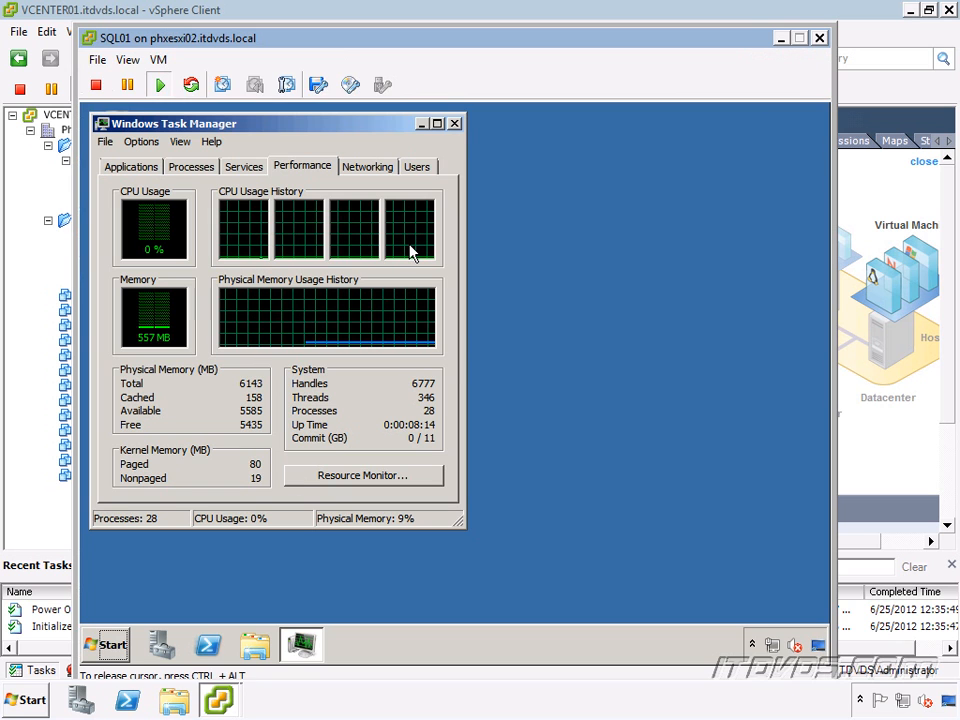
Step: Close Task Manager and shut down Windows with reason Hardware: Installation (Planned)
{"action": "left_click", "coordinate": [455, 122]}
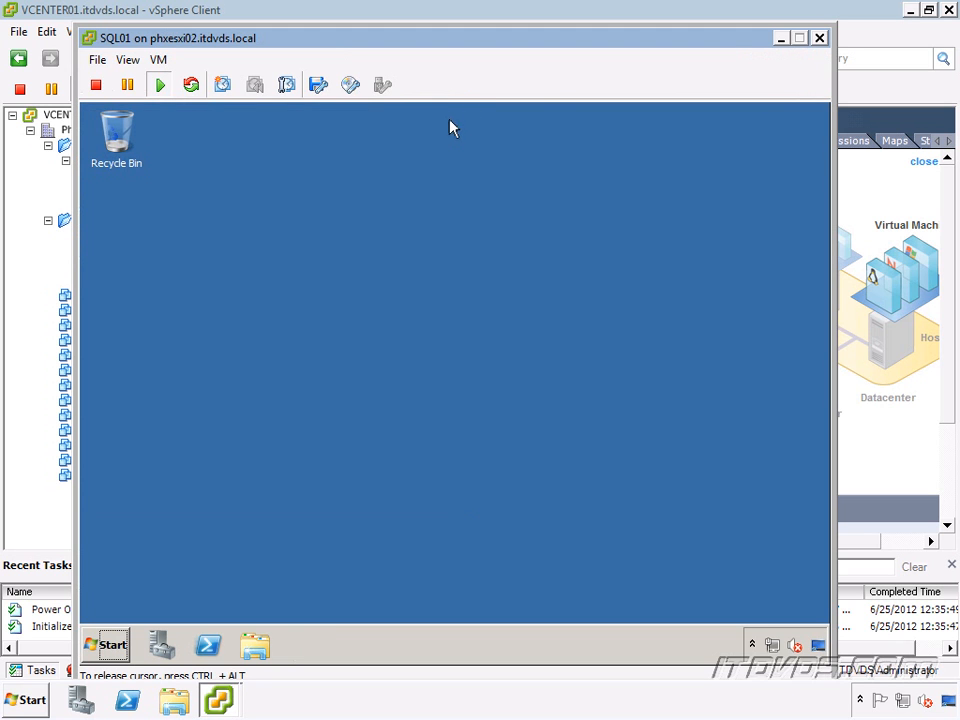
{"action": "left_click", "coordinate": [105, 644]}
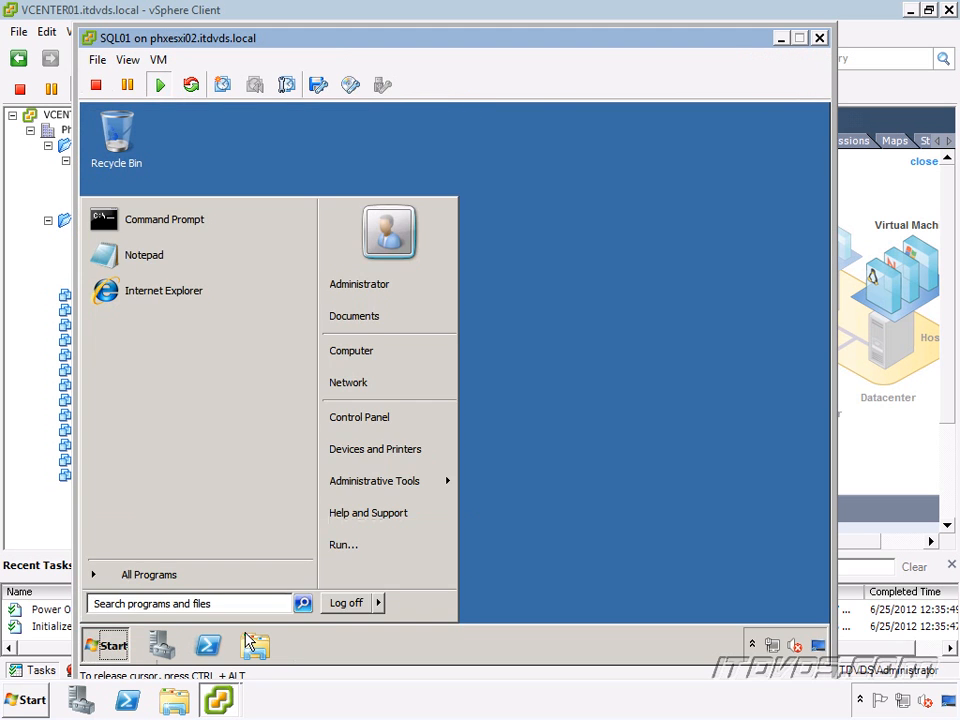
{"action": "left_click", "coordinate": [378, 603]}
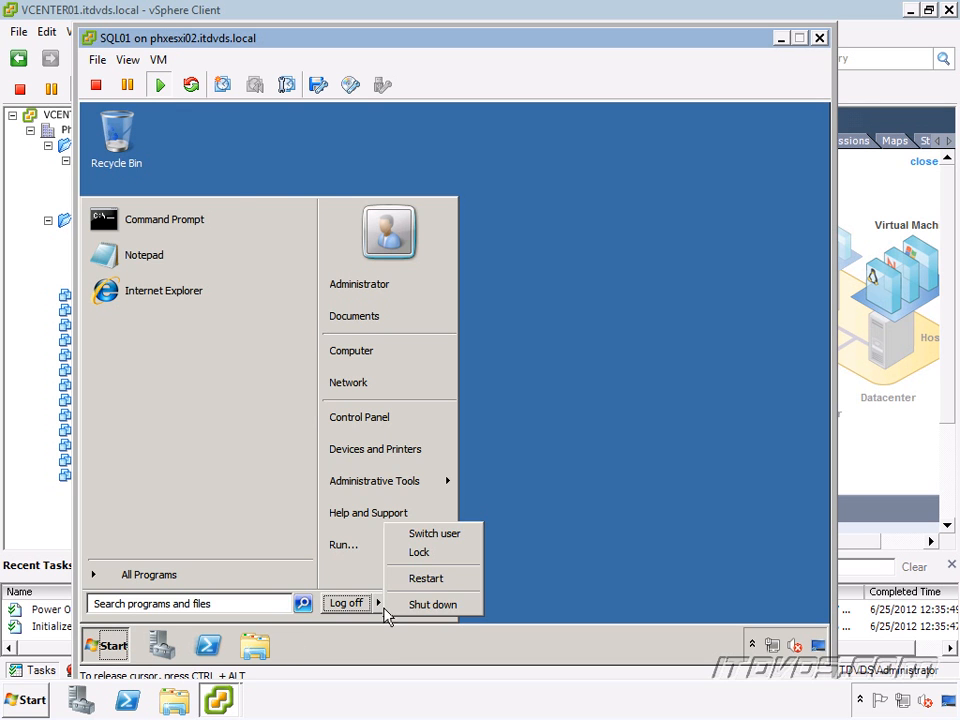
{"action": "left_click", "coordinate": [433, 604]}
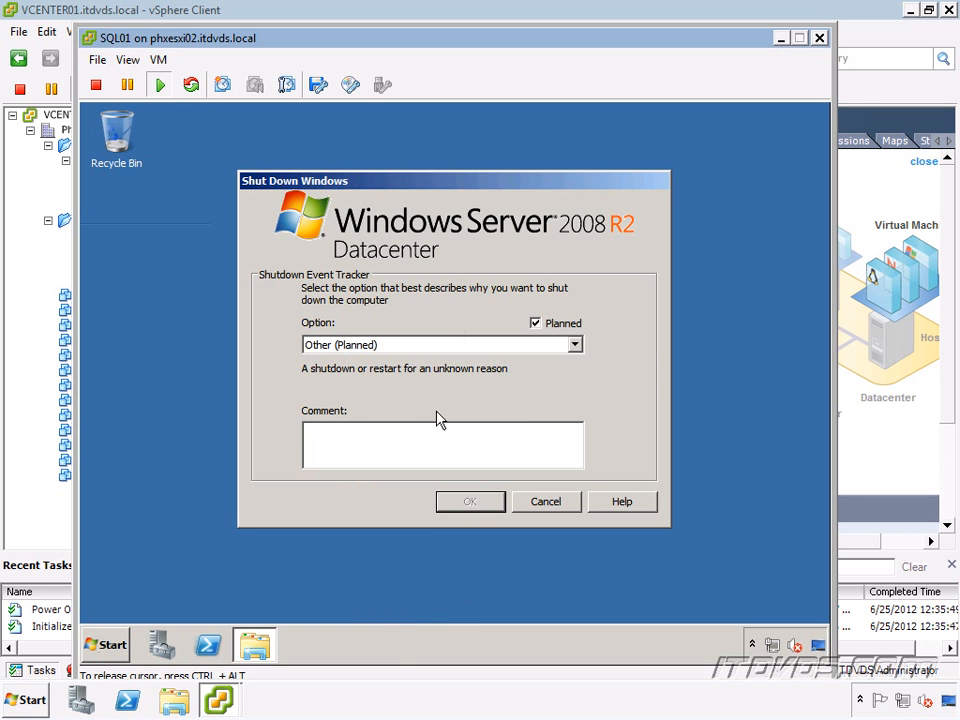
{"action": "left_click", "coordinate": [575, 344]}
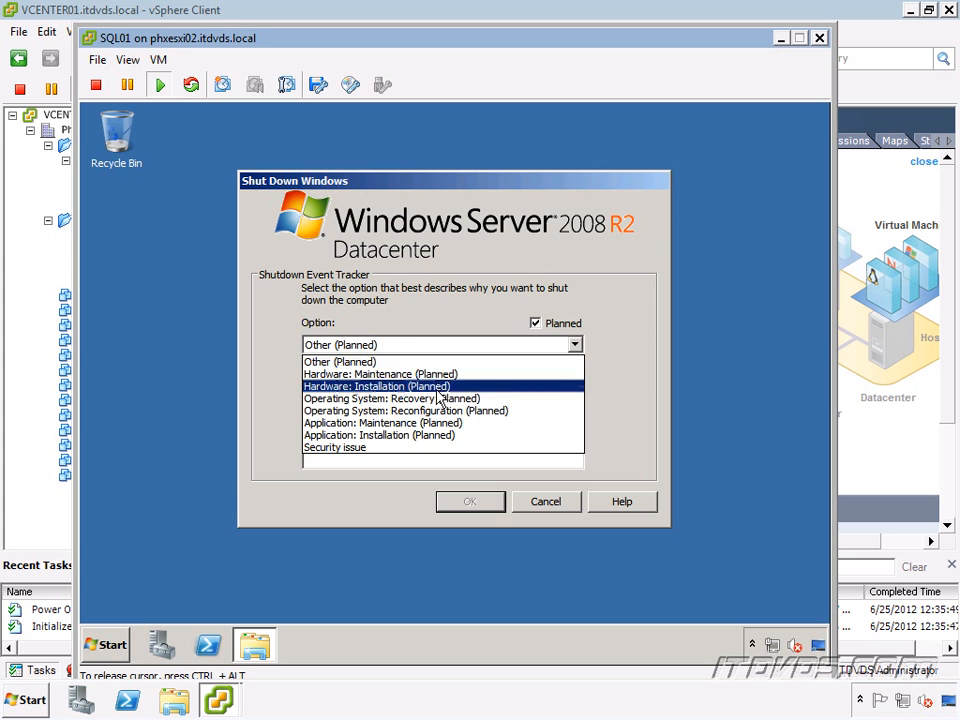
{"action": "left_click", "coordinate": [469, 501]}
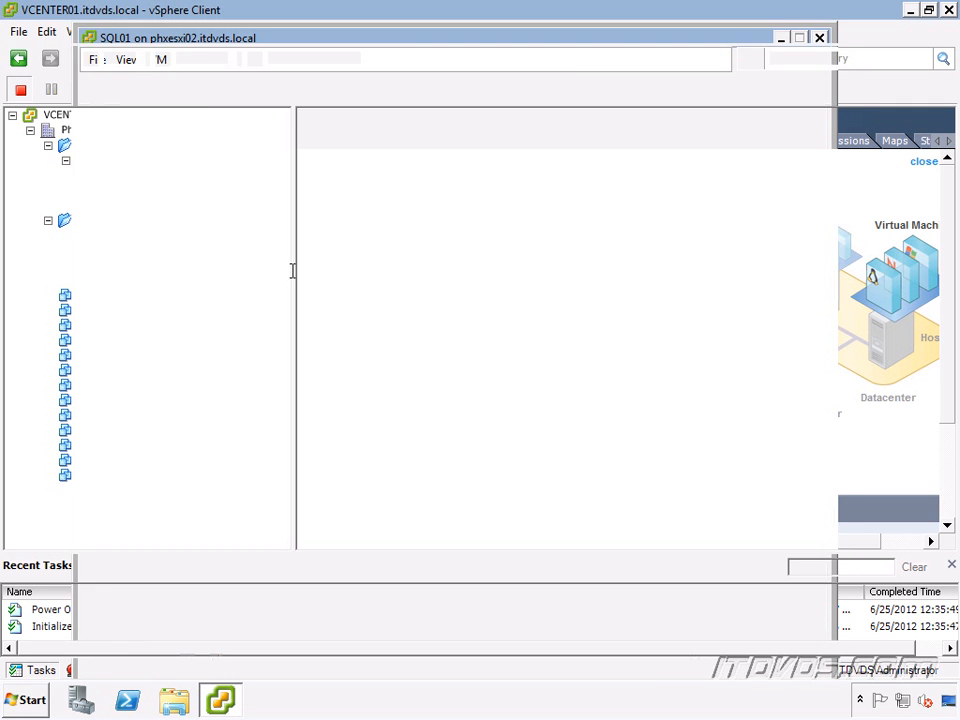
Step: Enable memory hot add and CPU hot add in SQL01's Memory/CPU Hotplug options
{"action": "right_click", "coordinate": [105, 265]}
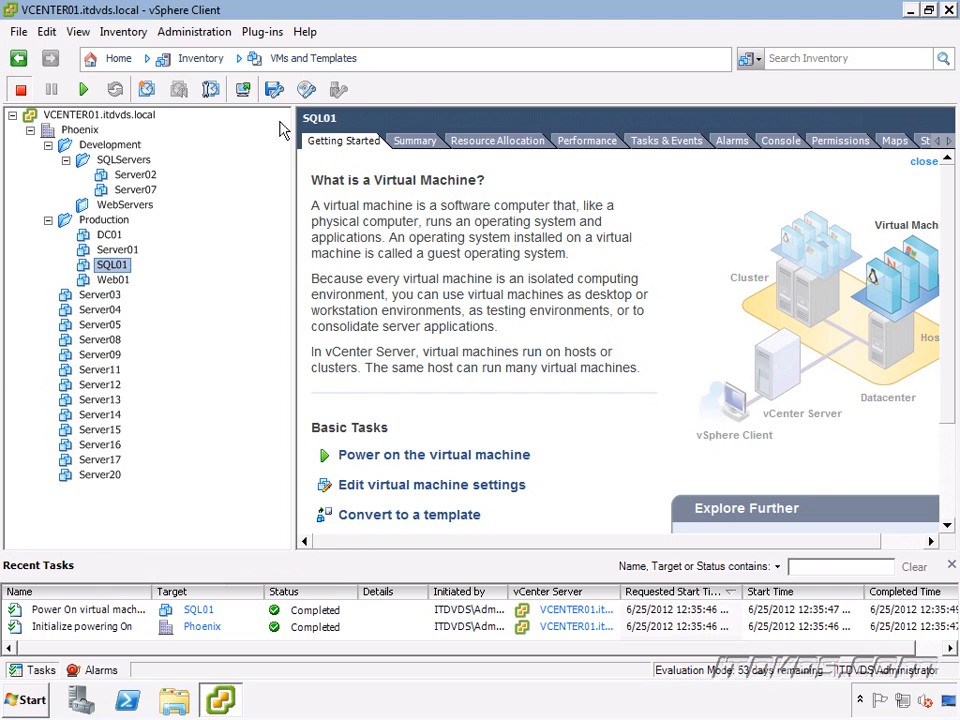
{"action": "left_click", "coordinate": [432, 484]}
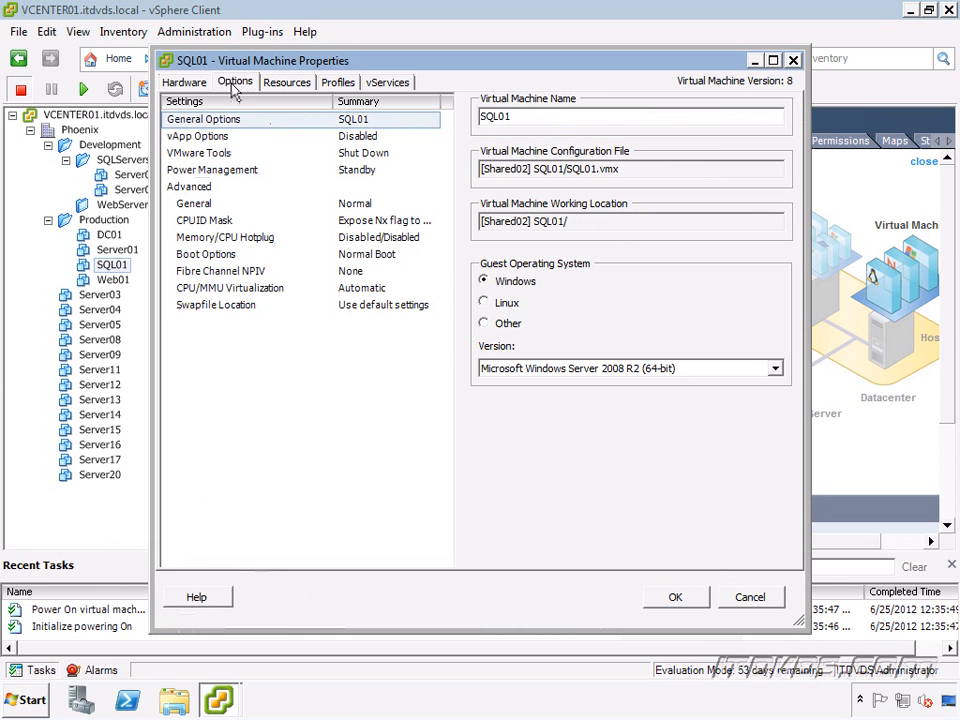
{"action": "left_click", "coordinate": [224, 237]}
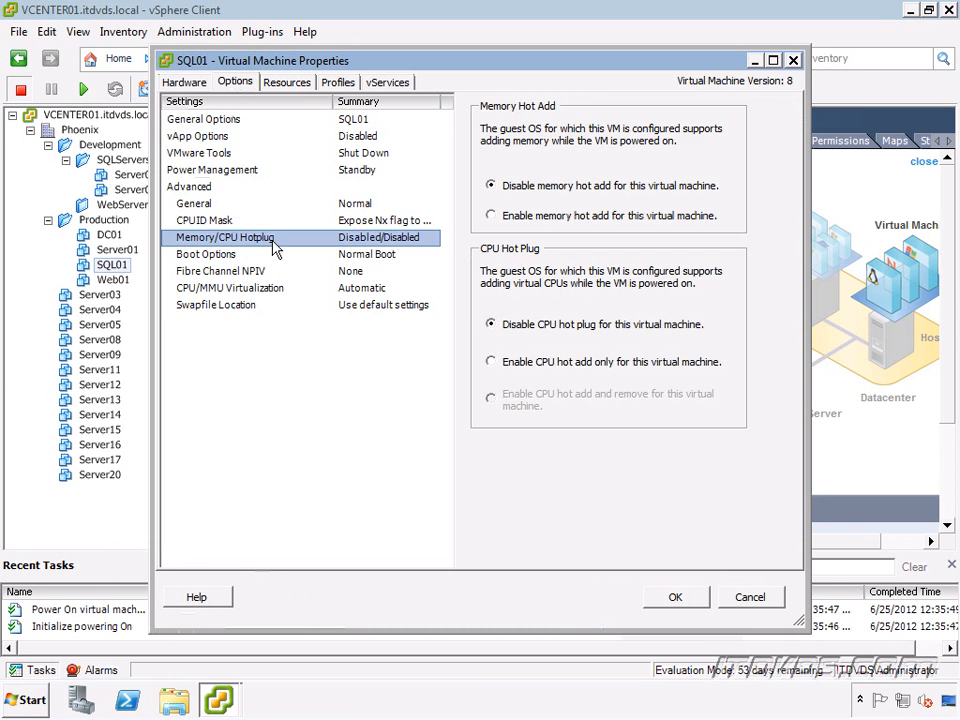
{"action": "mouse_move", "coordinate": [535, 222]}
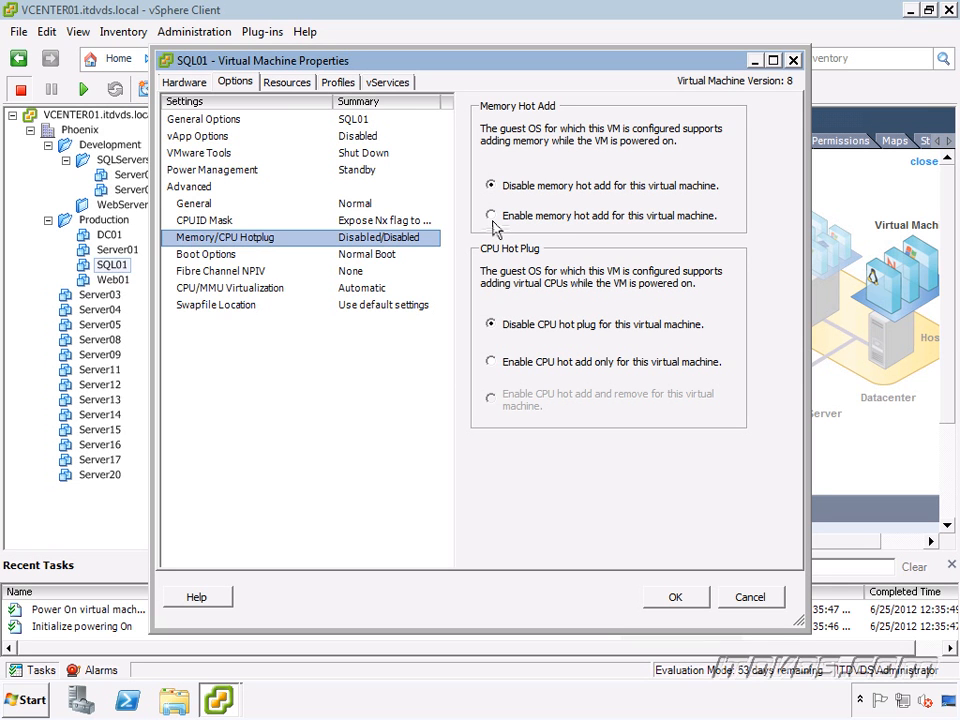
{"action": "left_click", "coordinate": [491, 215]}
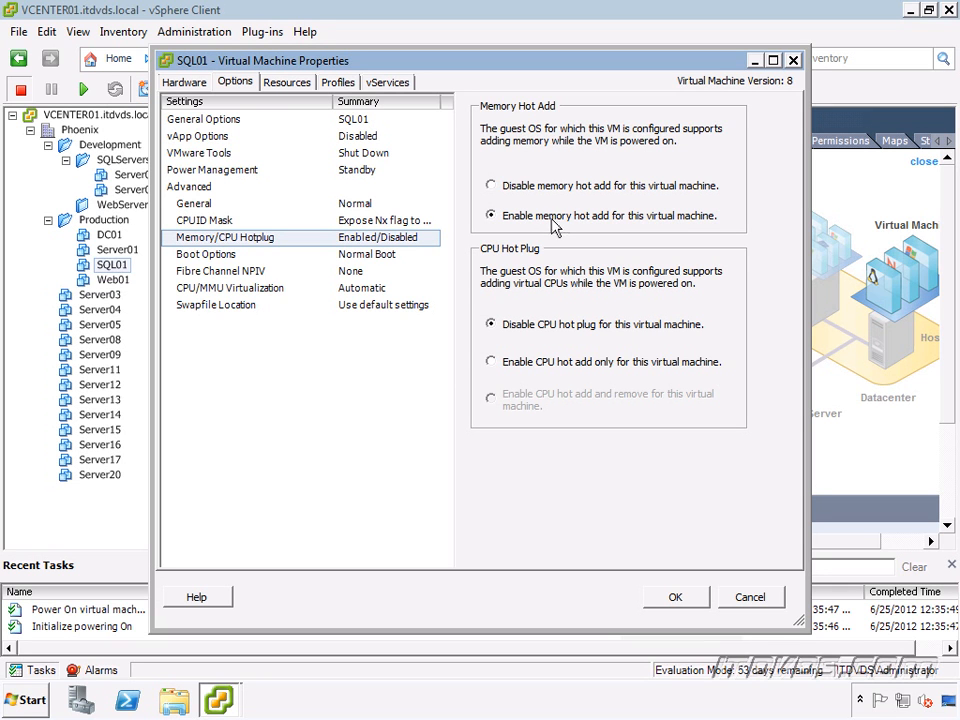
{"action": "mouse_move", "coordinate": [568, 251]}
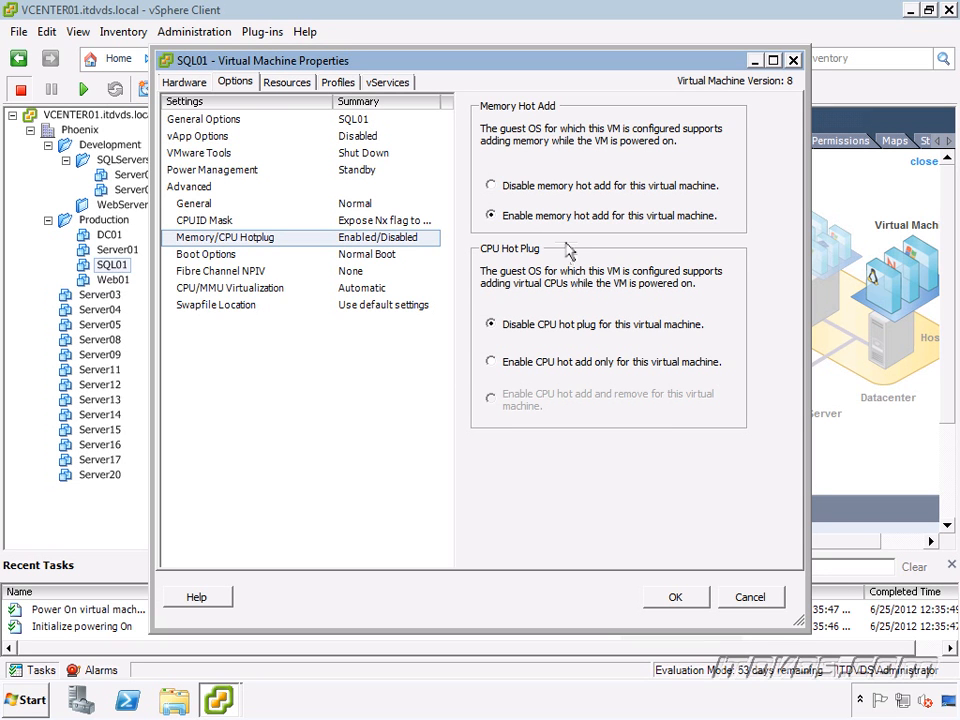
{"action": "mouse_move", "coordinate": [510, 372]}
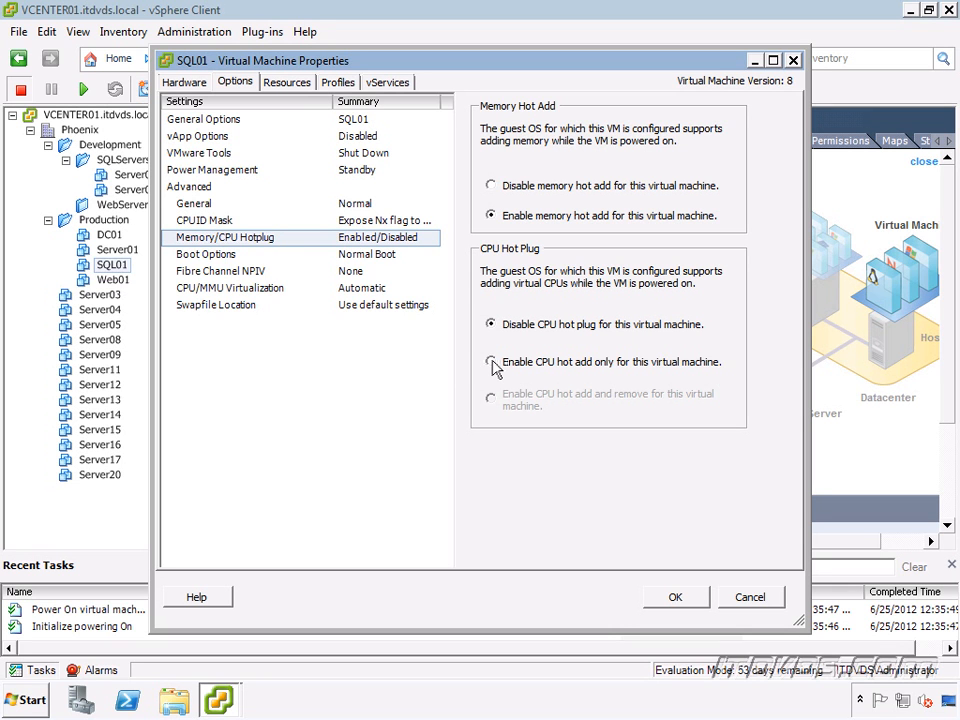
{"action": "left_click", "coordinate": [490, 361]}
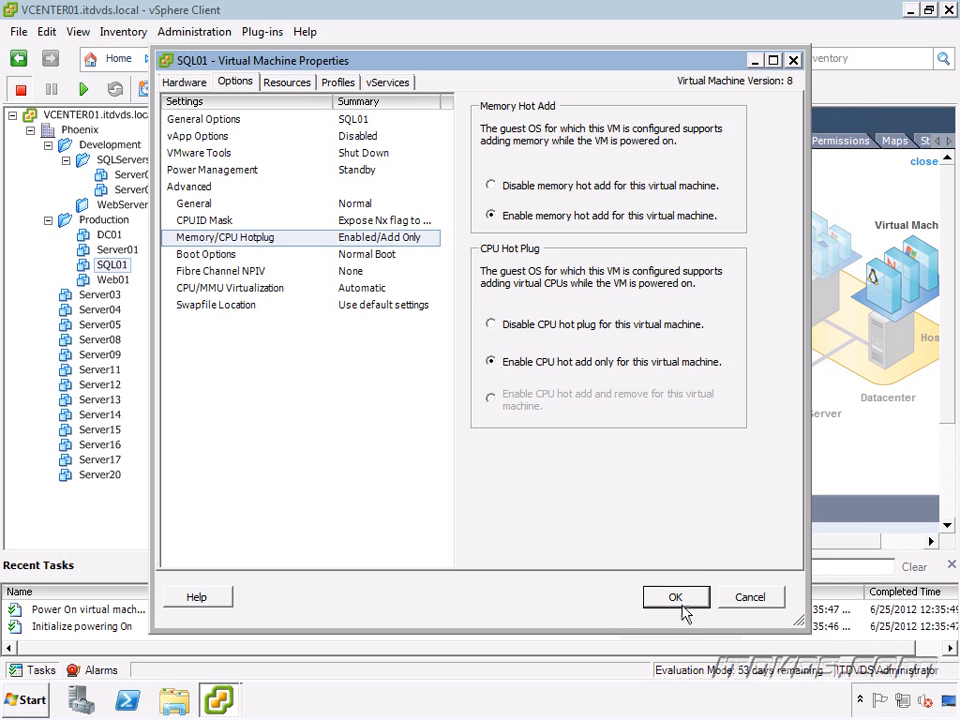
{"action": "left_click", "coordinate": [675, 596]}
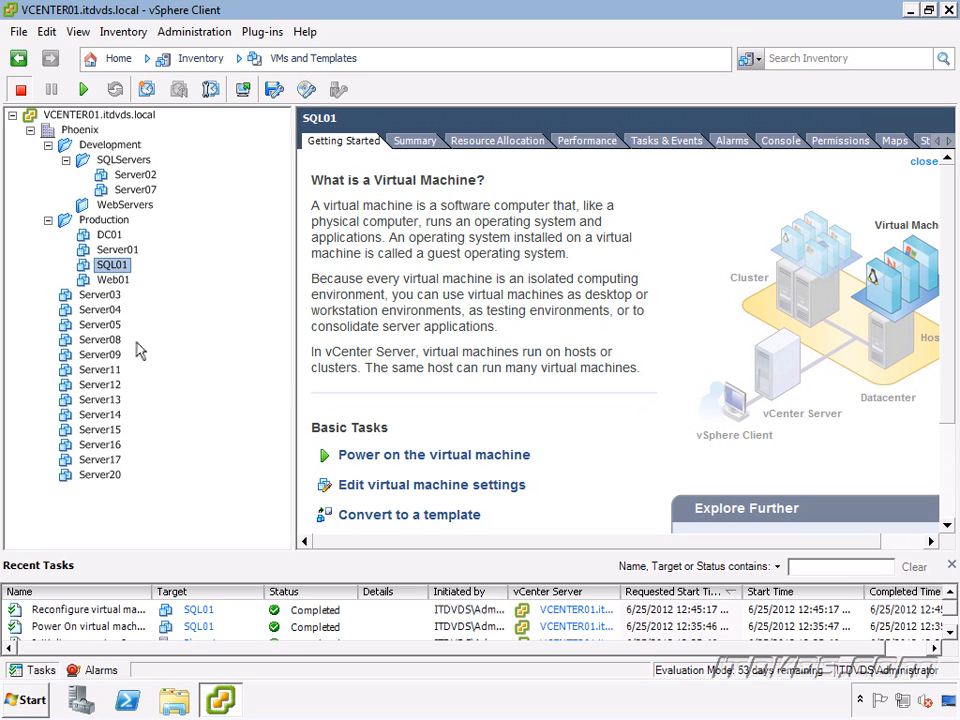
{"action": "mouse_move", "coordinate": [178, 248]}
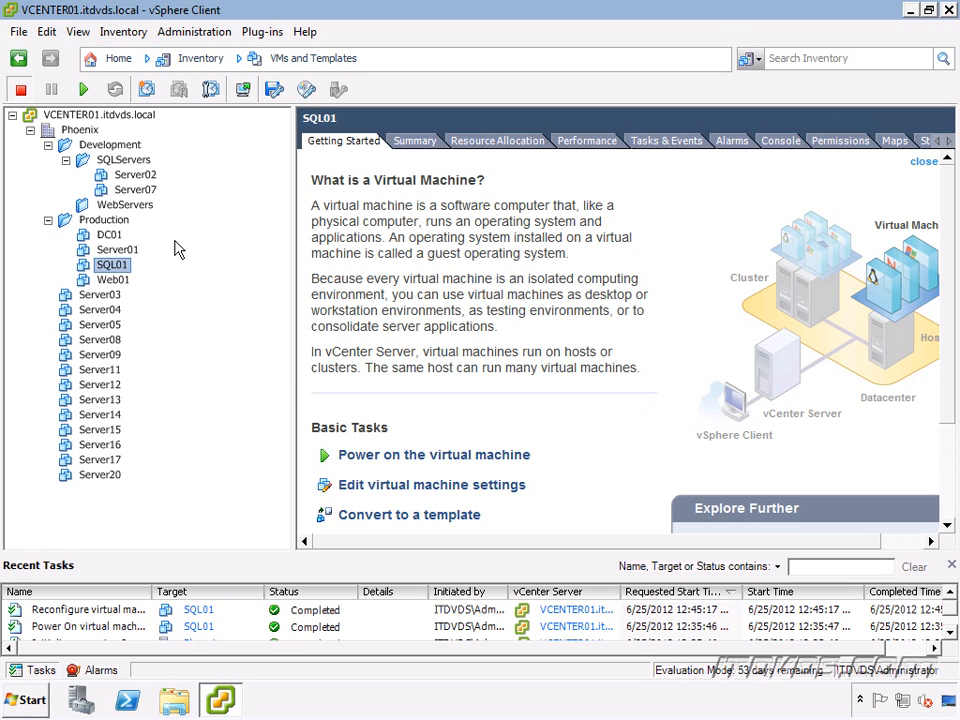
{"action": "mouse_move", "coordinate": [107, 128]}
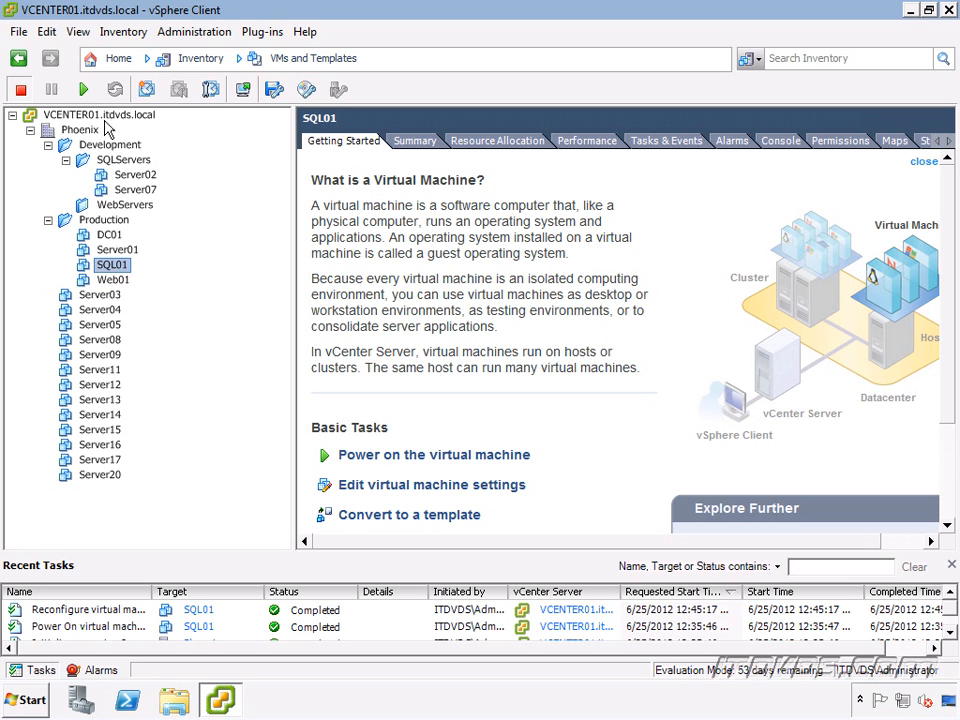
Step: Power on SQL01 to bring up the Windows lock screen
{"action": "left_click", "coordinate": [434, 454]}
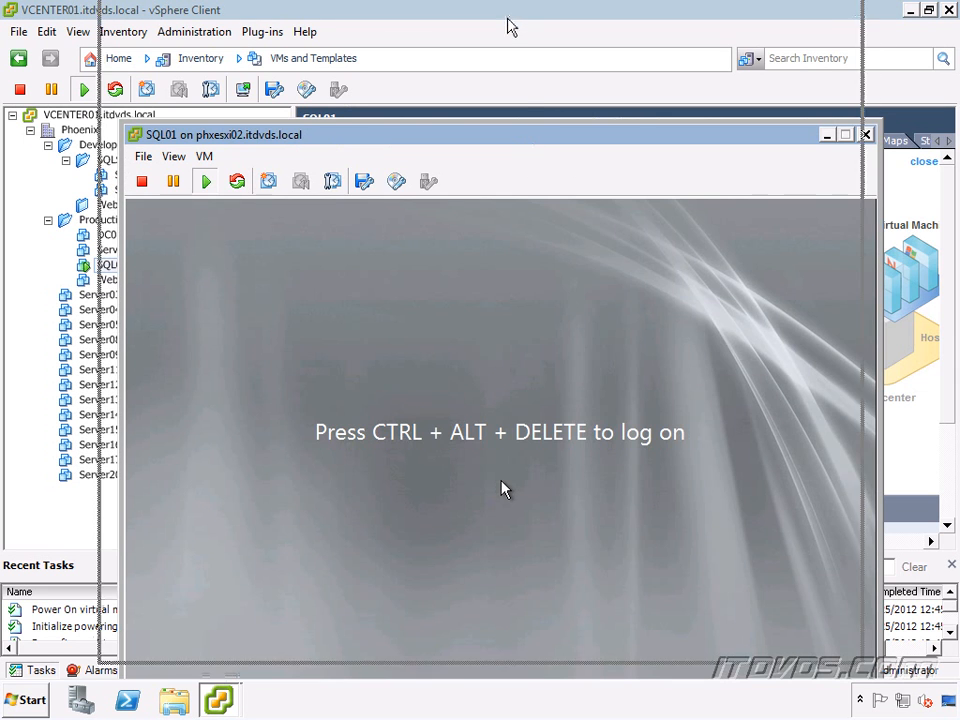
Step: Send Ctrl+Alt+Del, log on as Administrator, and start the guest's Task Manager
{"action": "left_click", "coordinate": [203, 53]}
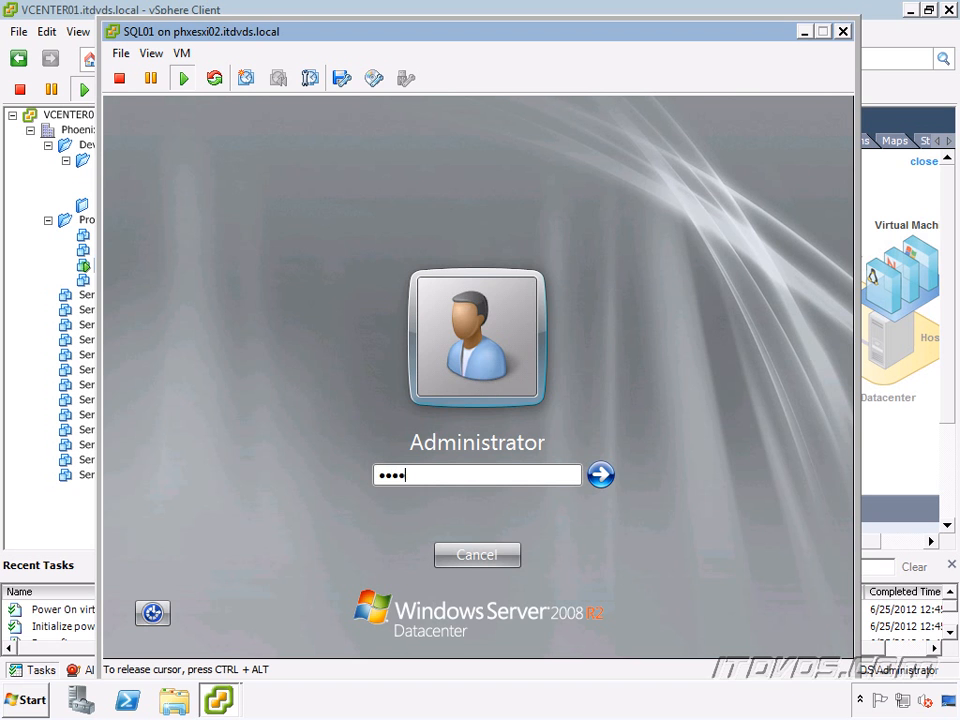
{"action": "left_click", "coordinate": [600, 474]}
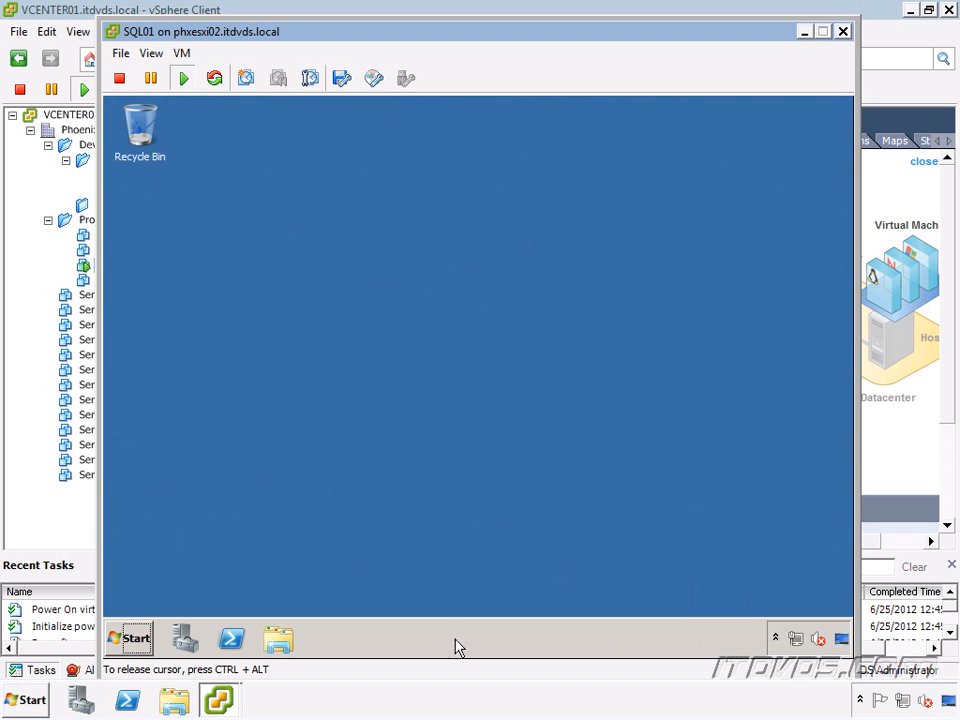
{"action": "right_click", "coordinate": [455, 646]}
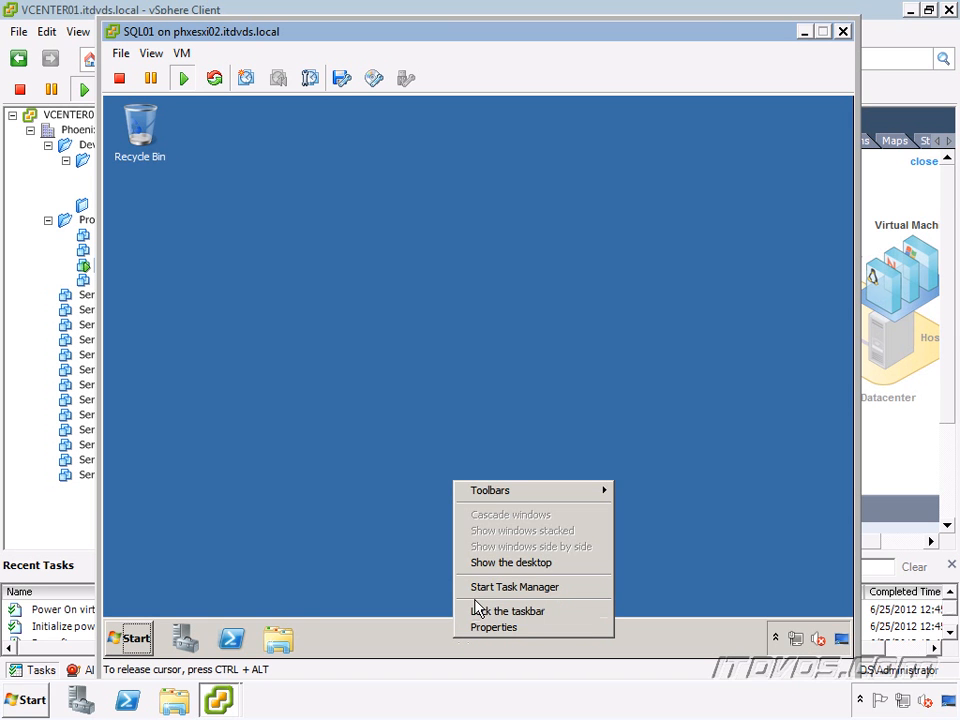
{"action": "left_click", "coordinate": [514, 587]}
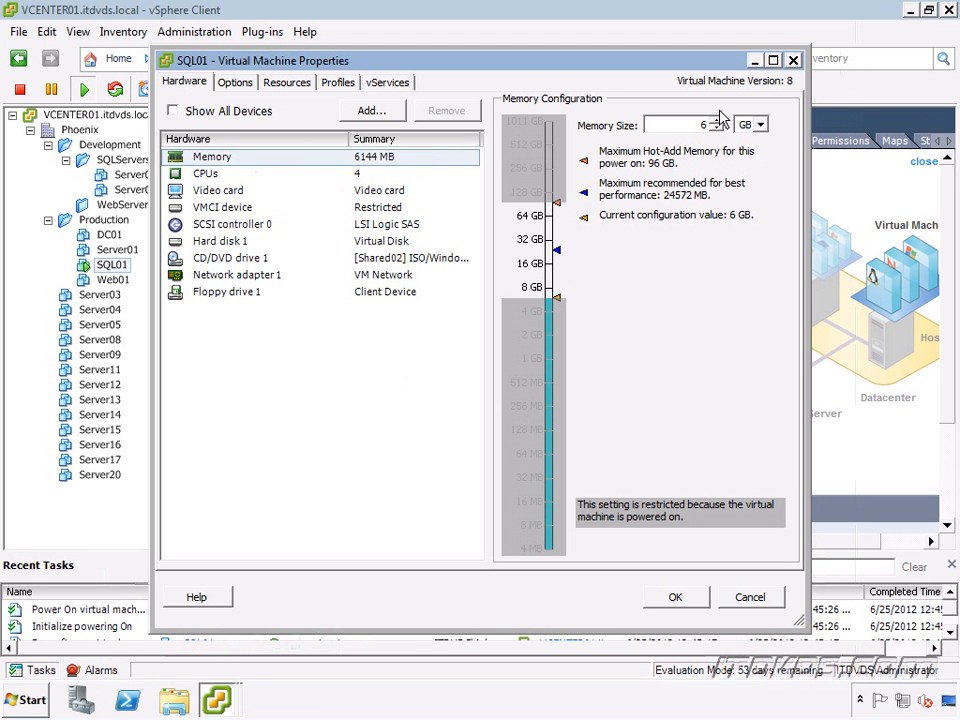
{"action": "mouse_move", "coordinate": [738, 130]}
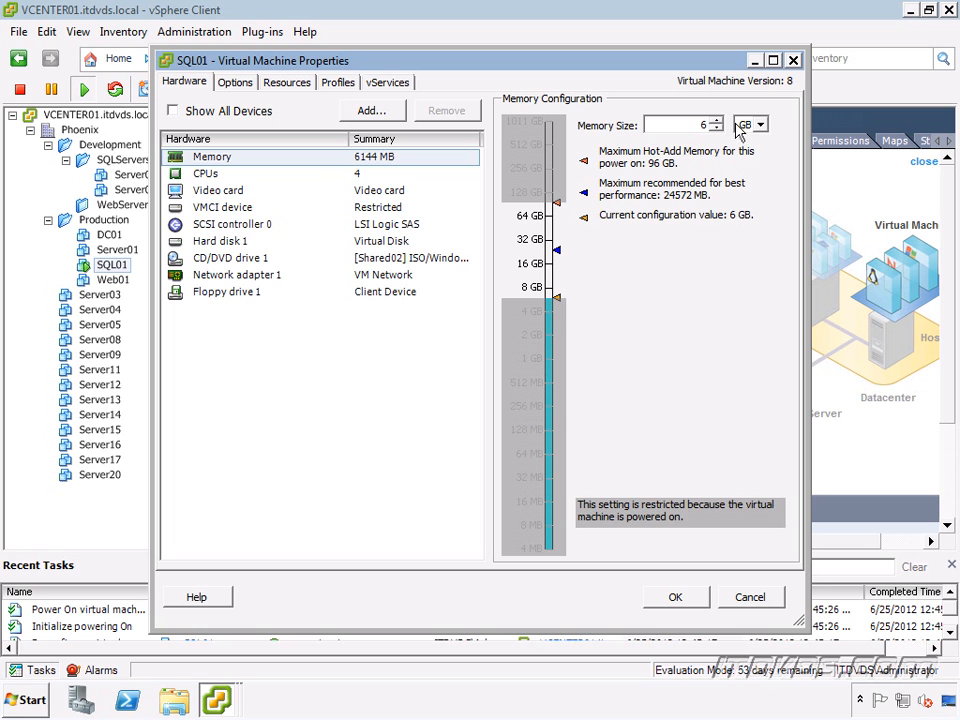
Step: Adjust the Hardware tab's Memory Size spinner up to 8192 MB
{"action": "left_click", "coordinate": [205, 173]}
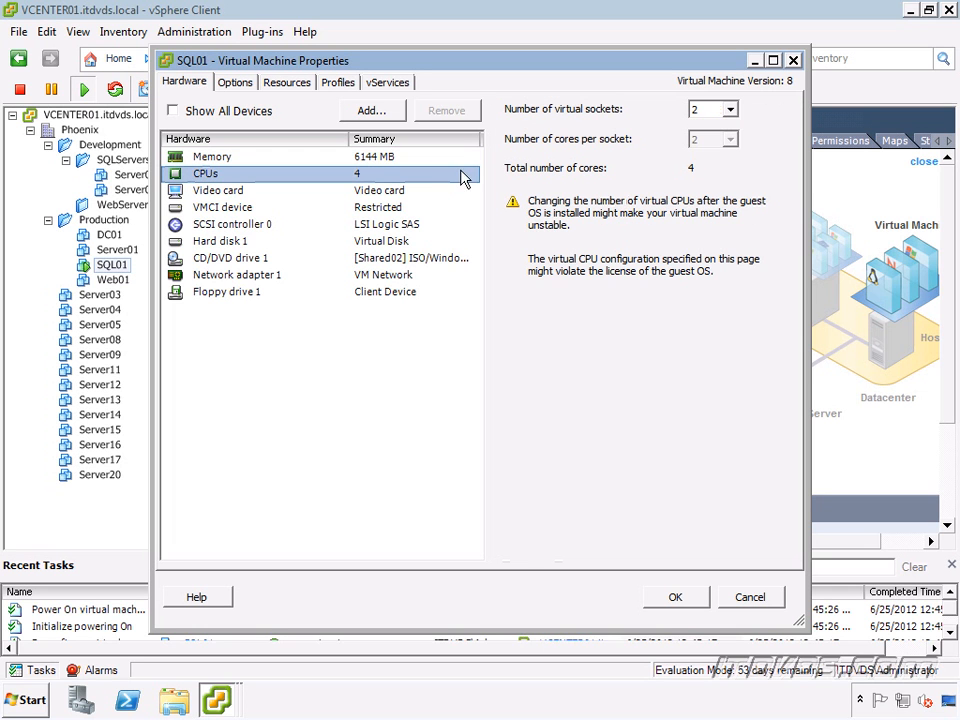
{"action": "left_click", "coordinate": [211, 156]}
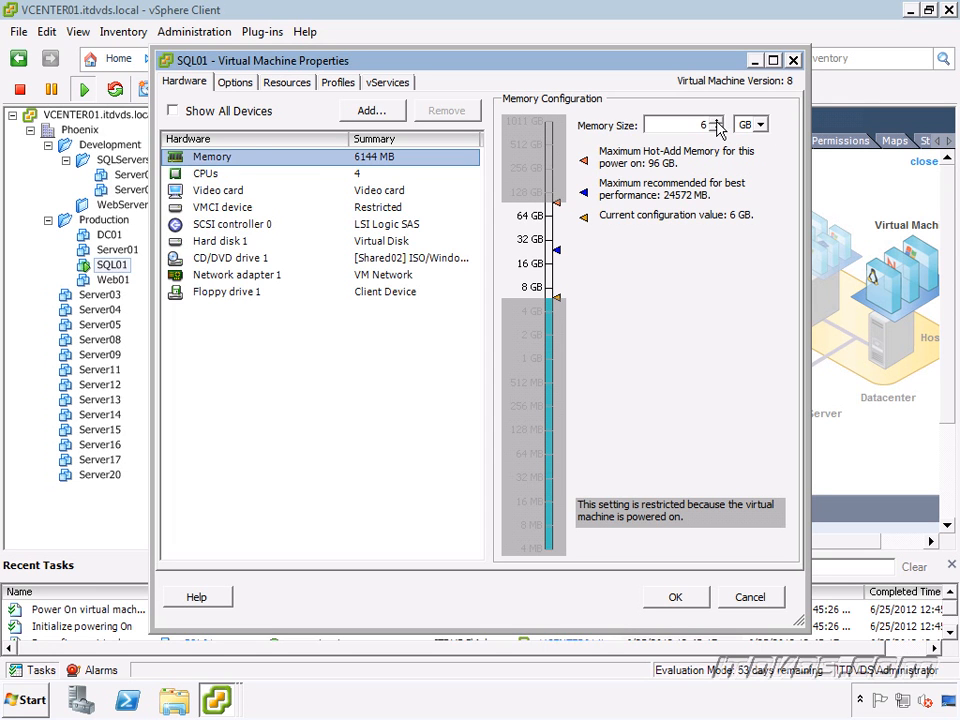
{"action": "left_click", "coordinate": [713, 119]}
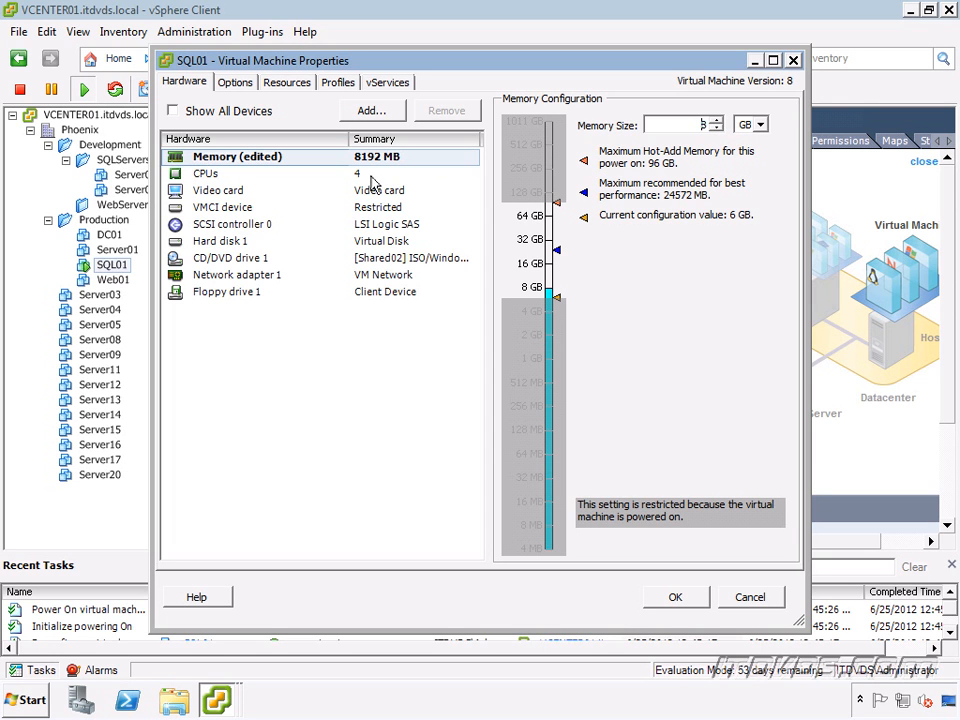
{"action": "left_click", "coordinate": [715, 130]}
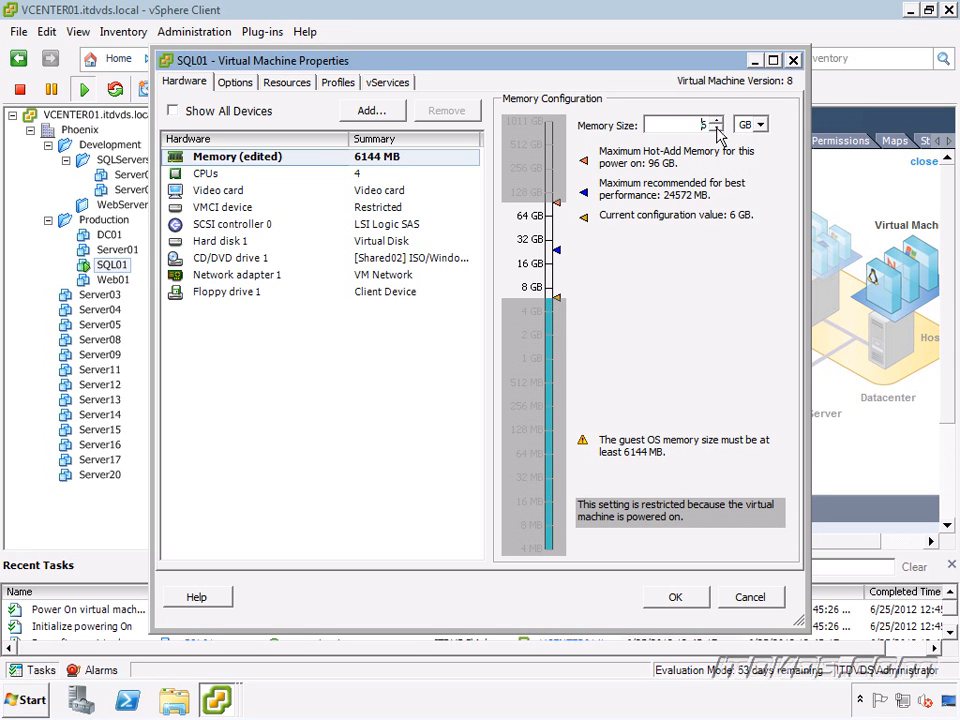
{"action": "left_click", "coordinate": [712, 120]}
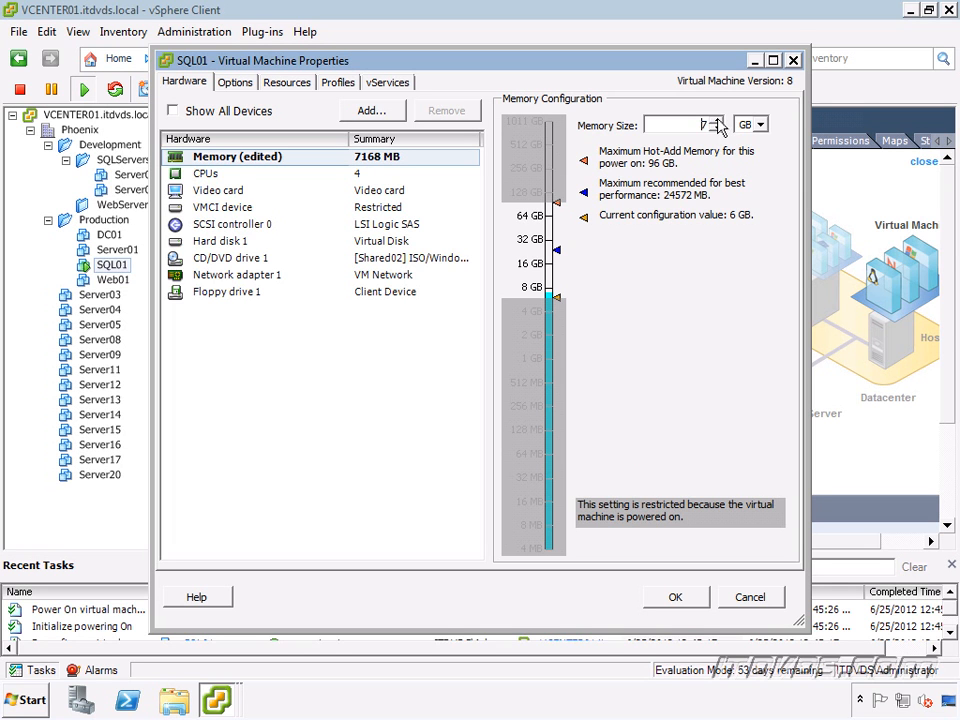
{"action": "left_click", "coordinate": [205, 173]}
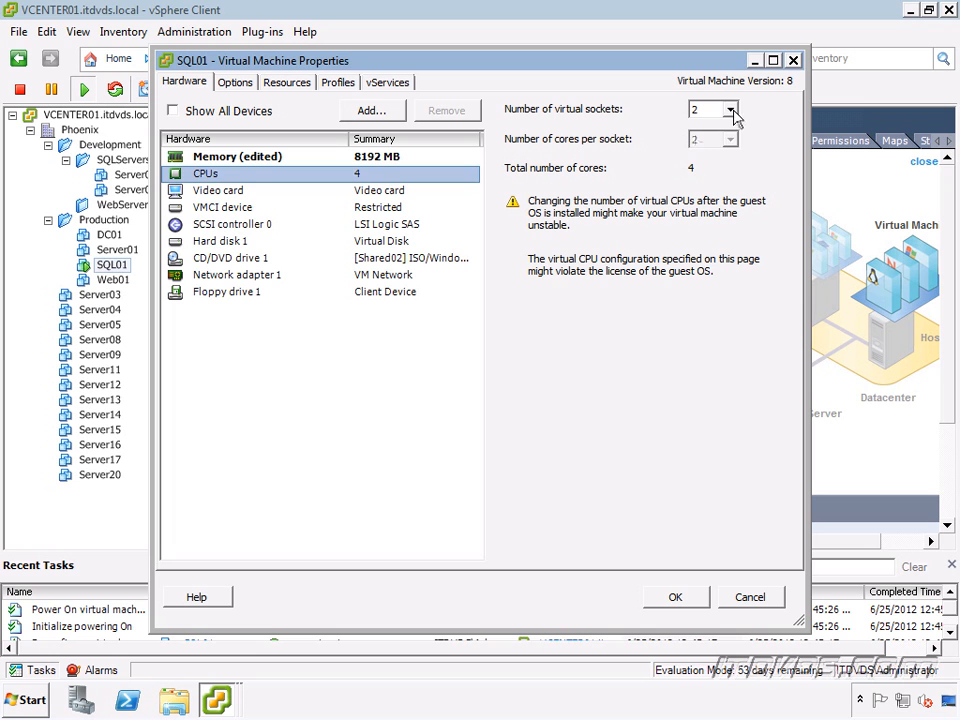
Step: Set 3 virtual sockets for six CPUs and apply alongside the 8192 MB memory
{"action": "left_click", "coordinate": [731, 139]}
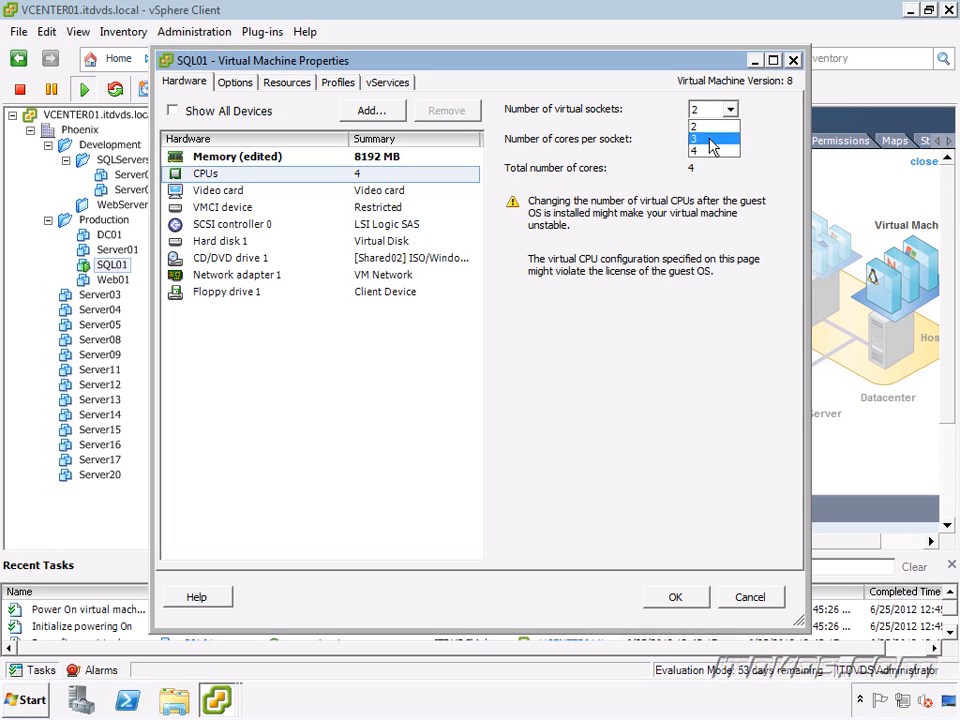
{"action": "left_click", "coordinate": [705, 126]}
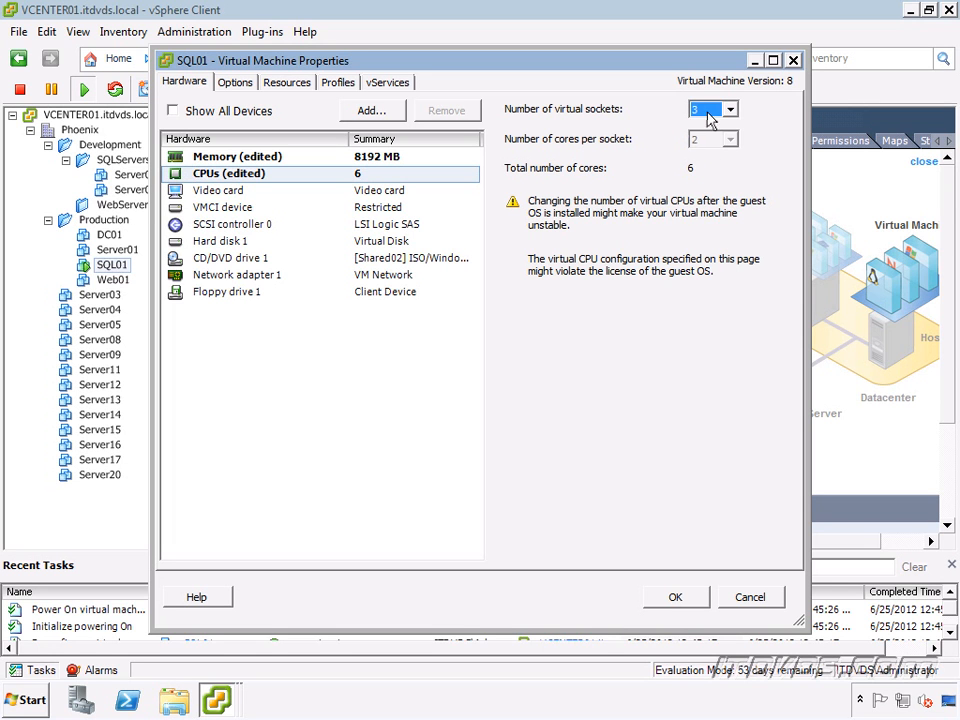
{"action": "mouse_move", "coordinate": [643, 160]}
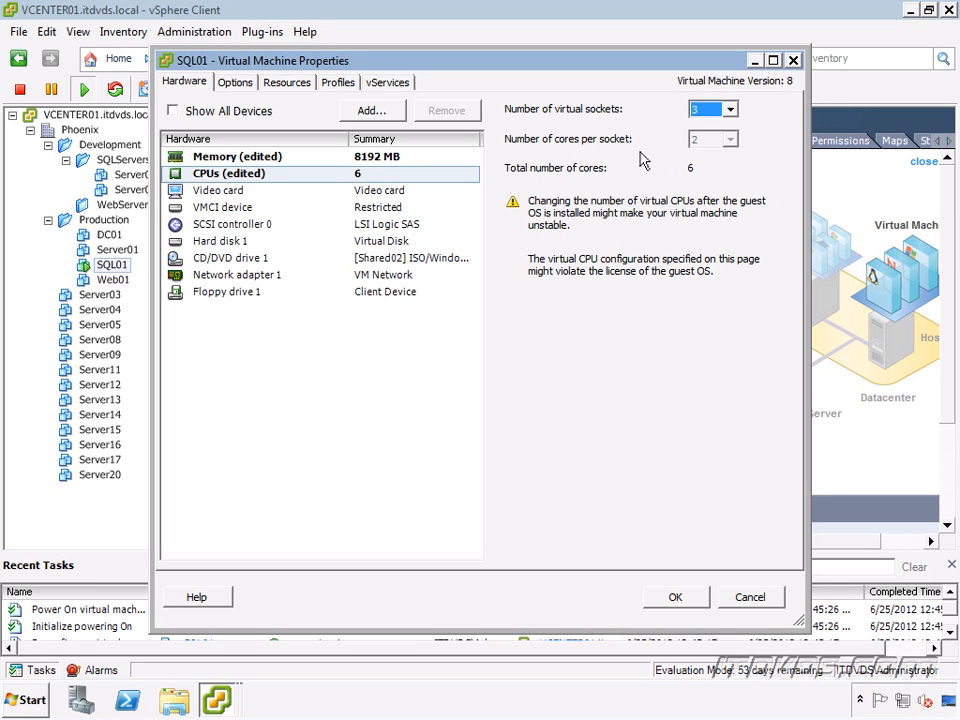
{"action": "mouse_move", "coordinate": [715, 158]}
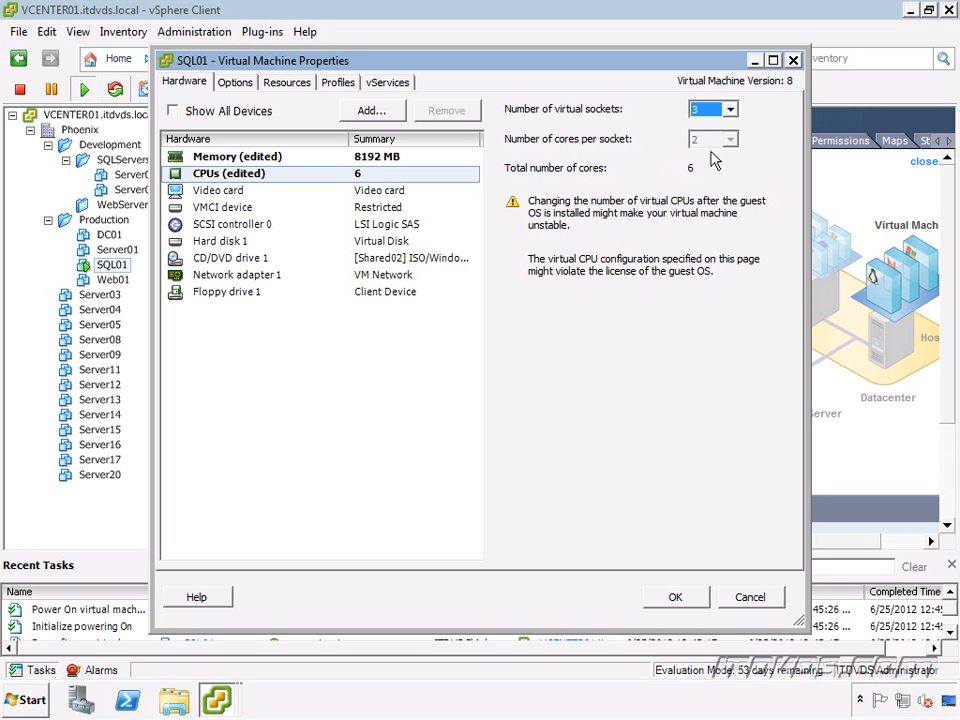
{"action": "mouse_move", "coordinate": [695, 185]}
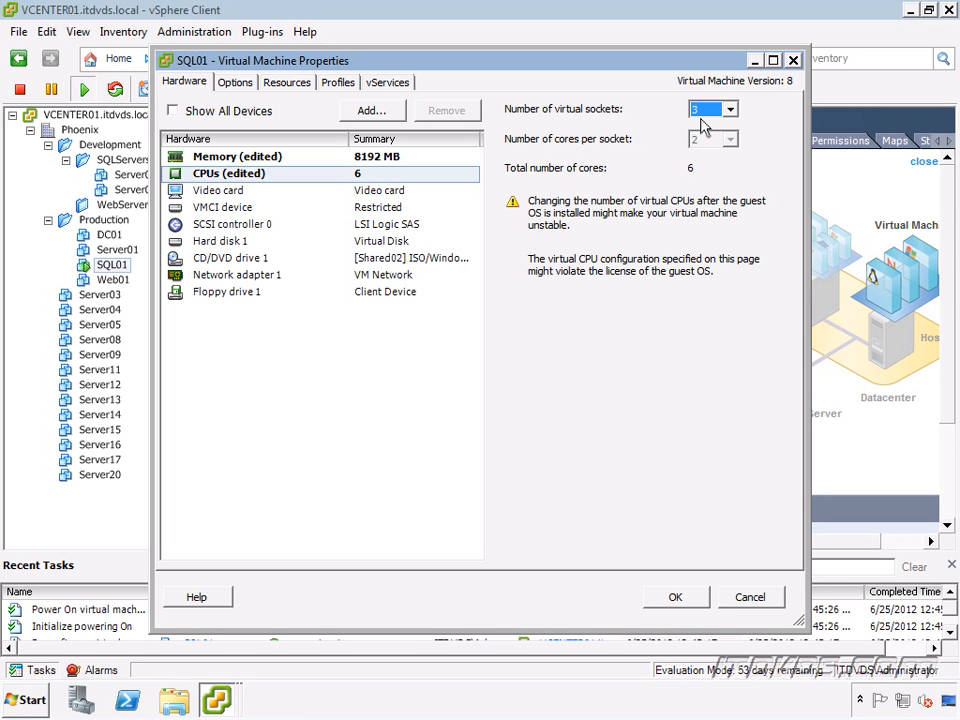
{"action": "mouse_move", "coordinate": [614, 156]}
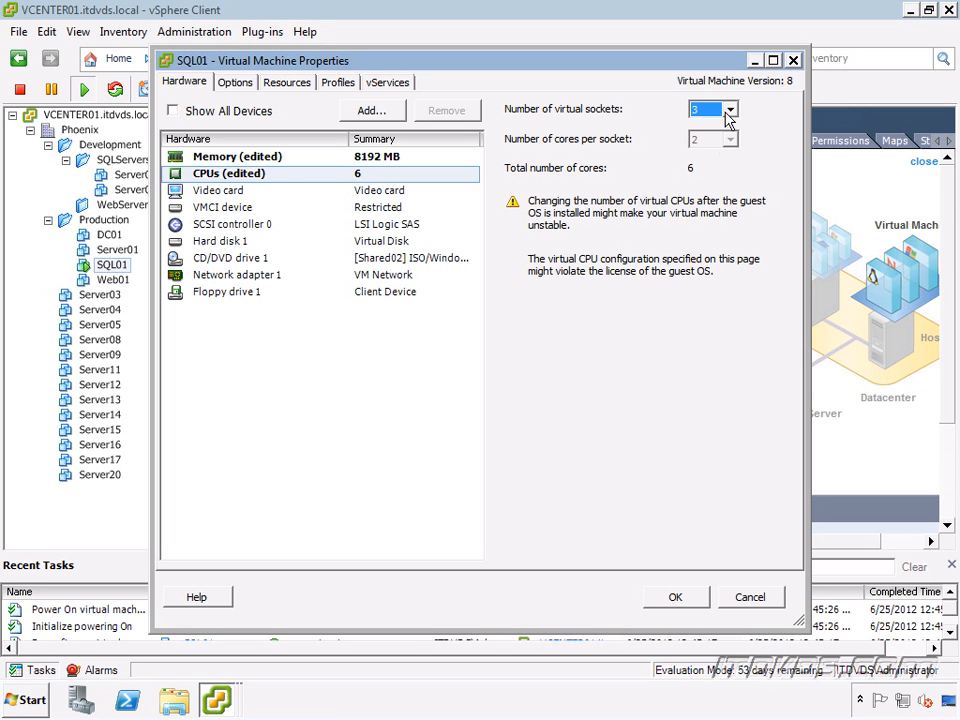
{"action": "mouse_move", "coordinate": [690, 222]}
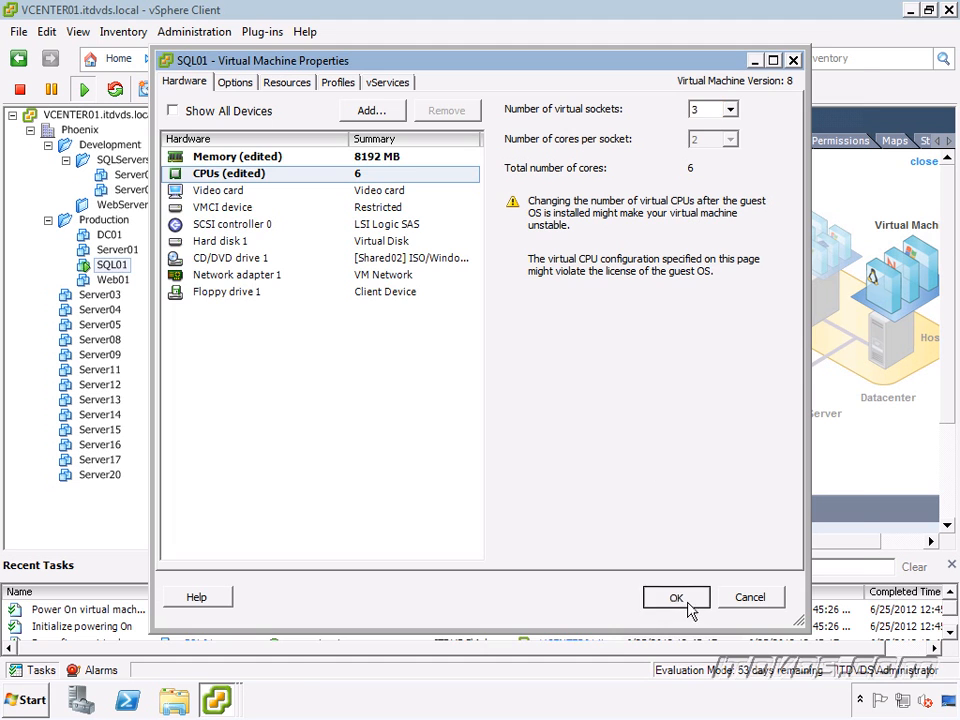
{"action": "left_click", "coordinate": [676, 597]}
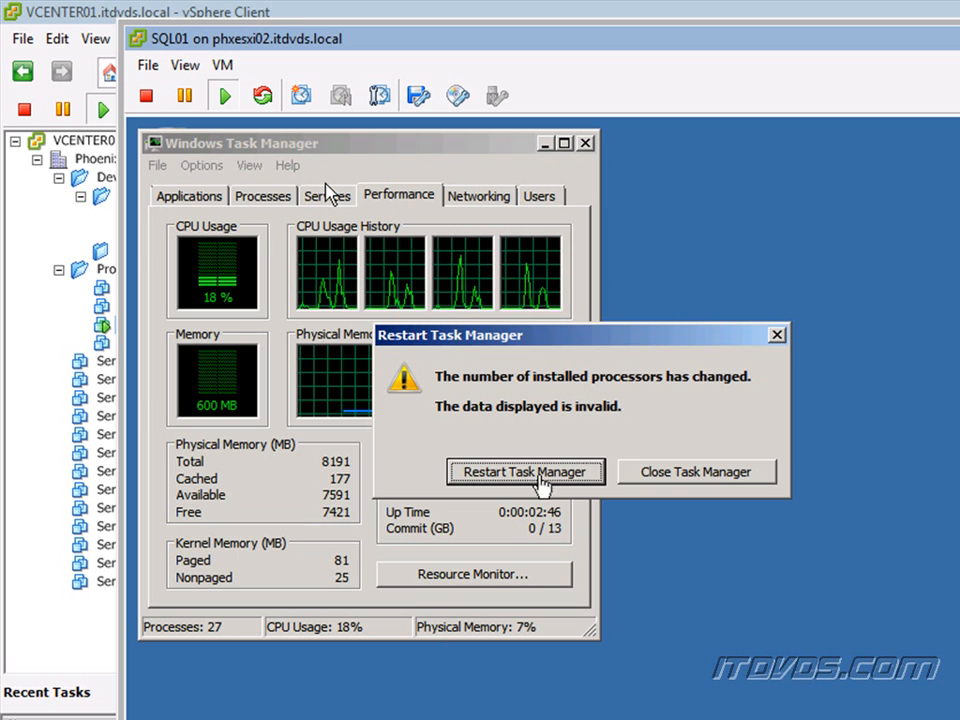
{"action": "mouse_move", "coordinate": [483, 356]}
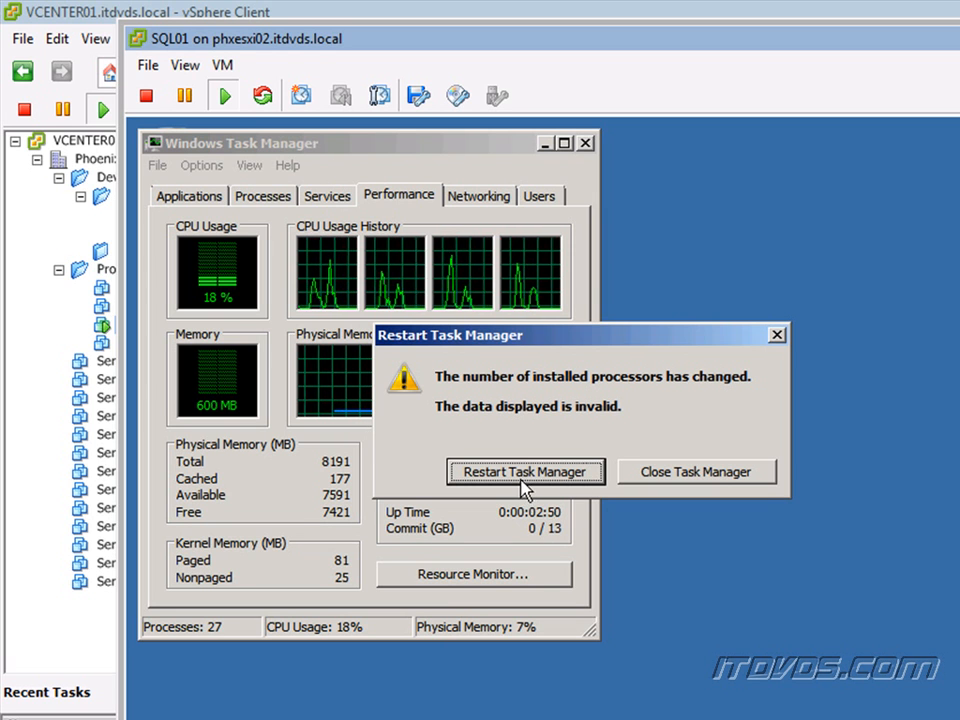
Step: Restart Task Manager from the processor-change prompt to show six CPUs and 8191 MB
{"action": "left_click", "coordinate": [525, 471]}
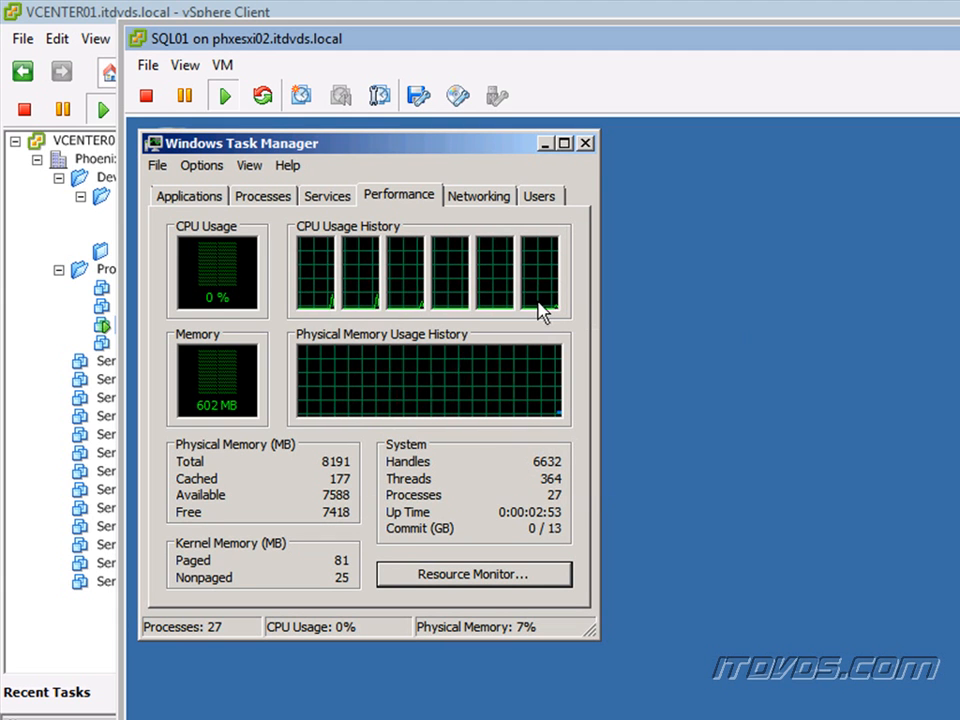
{"action": "mouse_move", "coordinate": [460, 322]}
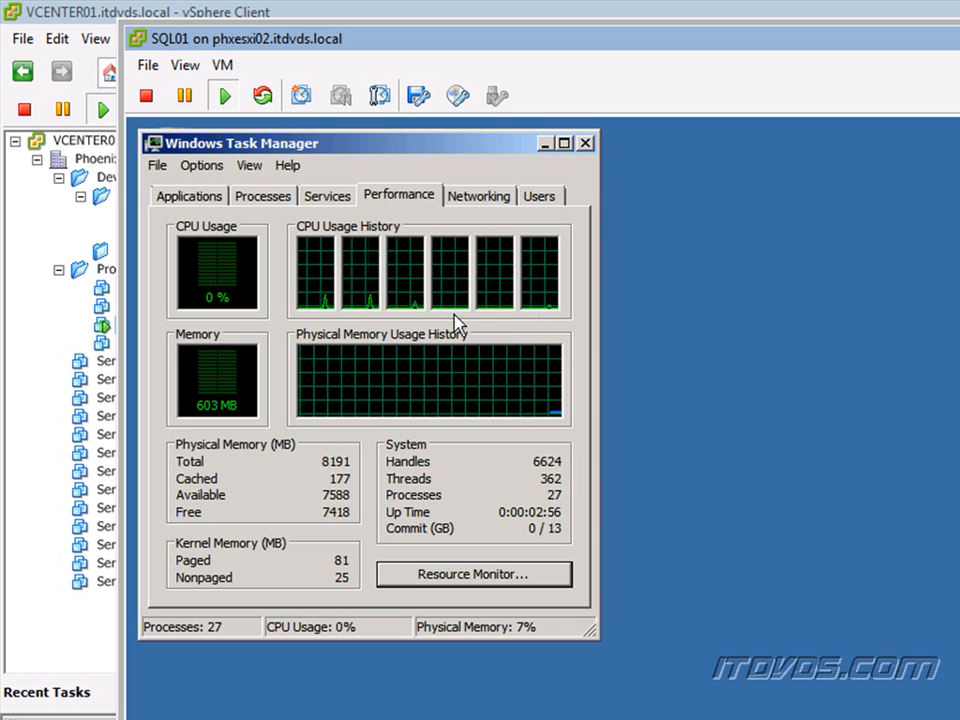
{"action": "mouse_move", "coordinate": [330, 483]}
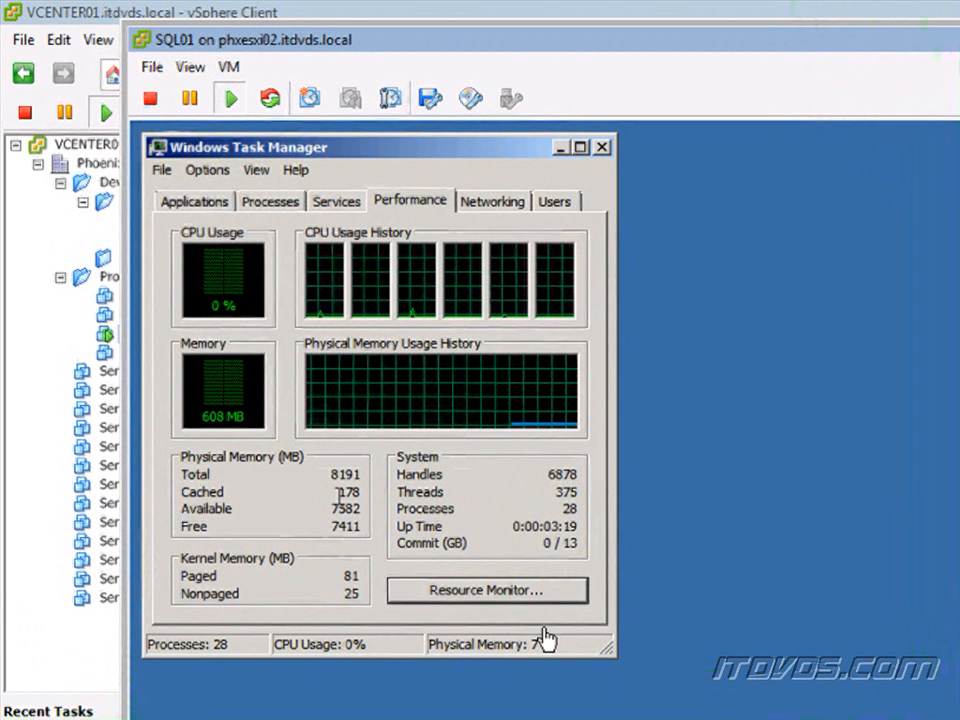
{"action": "mouse_move", "coordinate": [130, 22]}
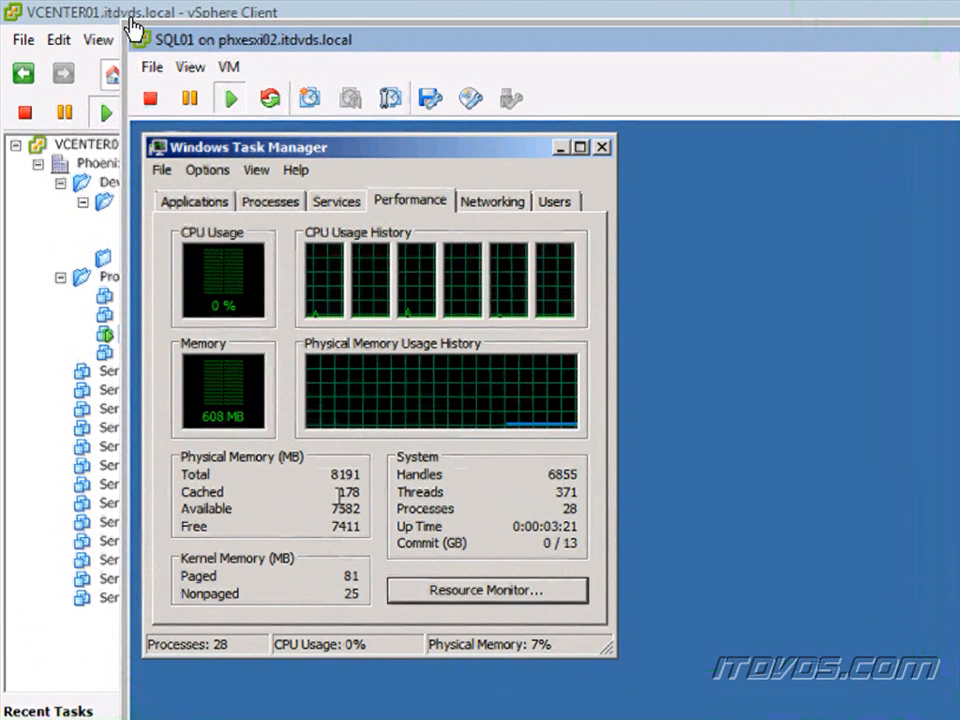
Step: Reopen SQL01's Virtual Machine Properties from the console's VM menu via Edit Settings
{"action": "left_click", "coordinate": [229, 66]}
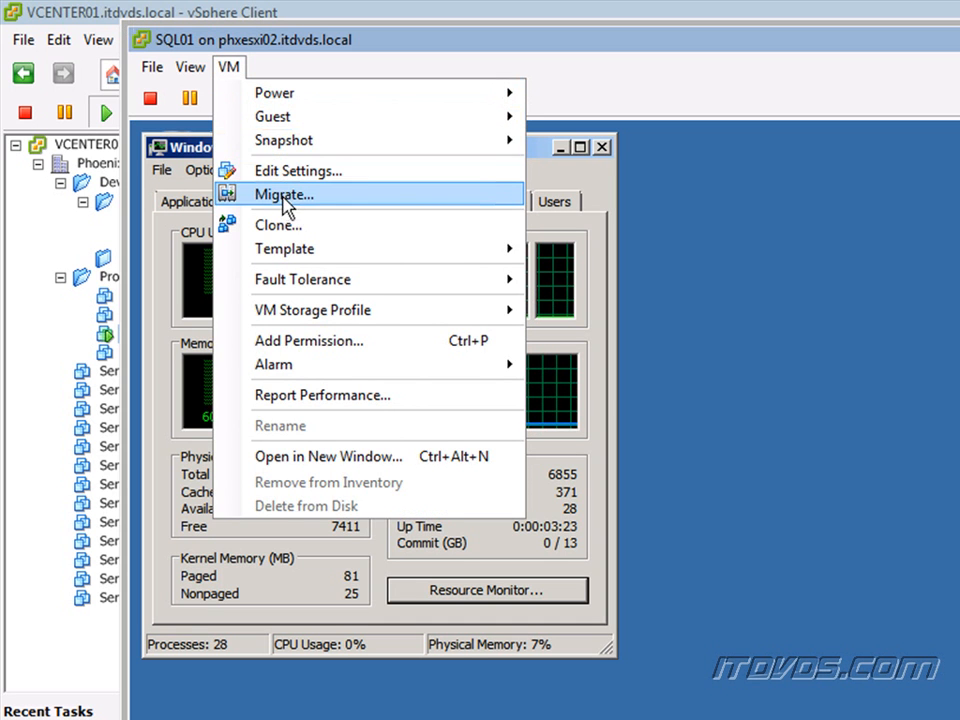
{"action": "left_click", "coordinate": [297, 170]}
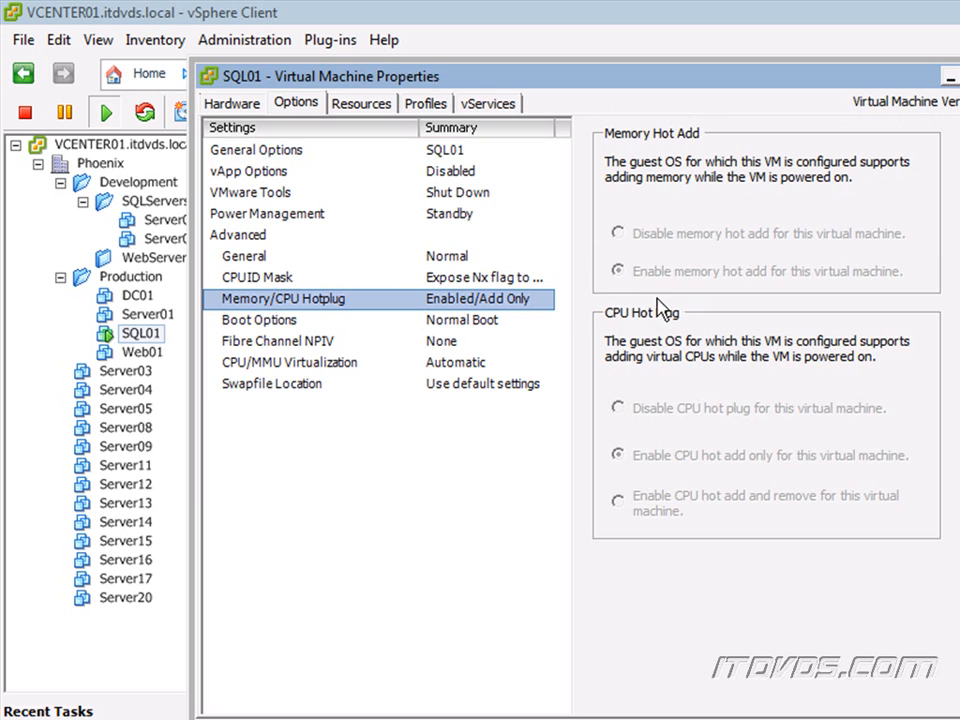
{"action": "mouse_move", "coordinate": [705, 425]}
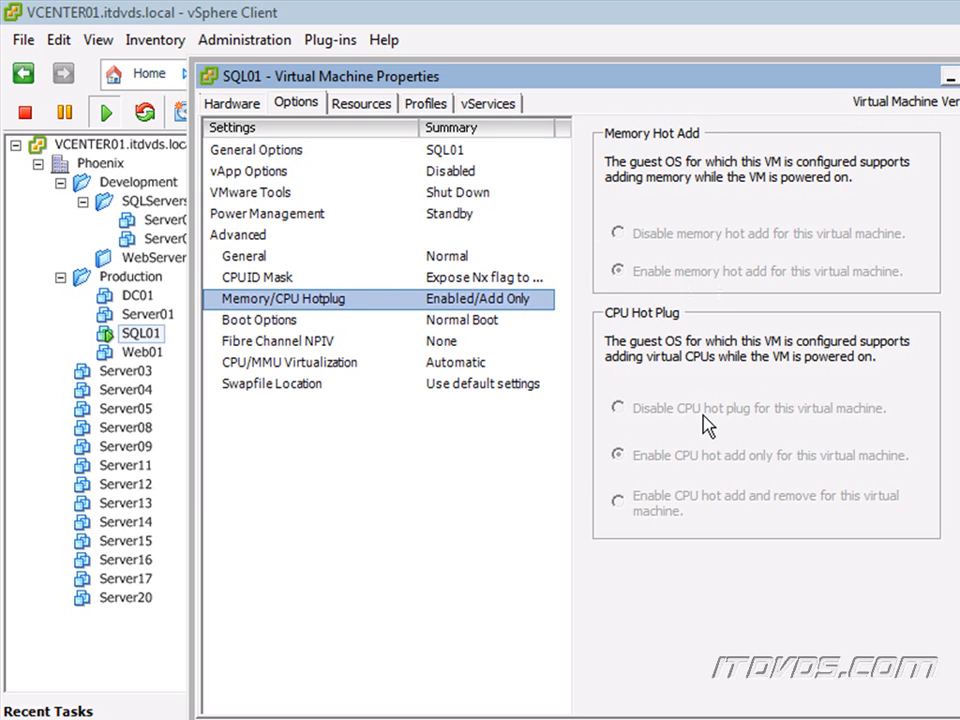
{"action": "mouse_move", "coordinate": [700, 463]}
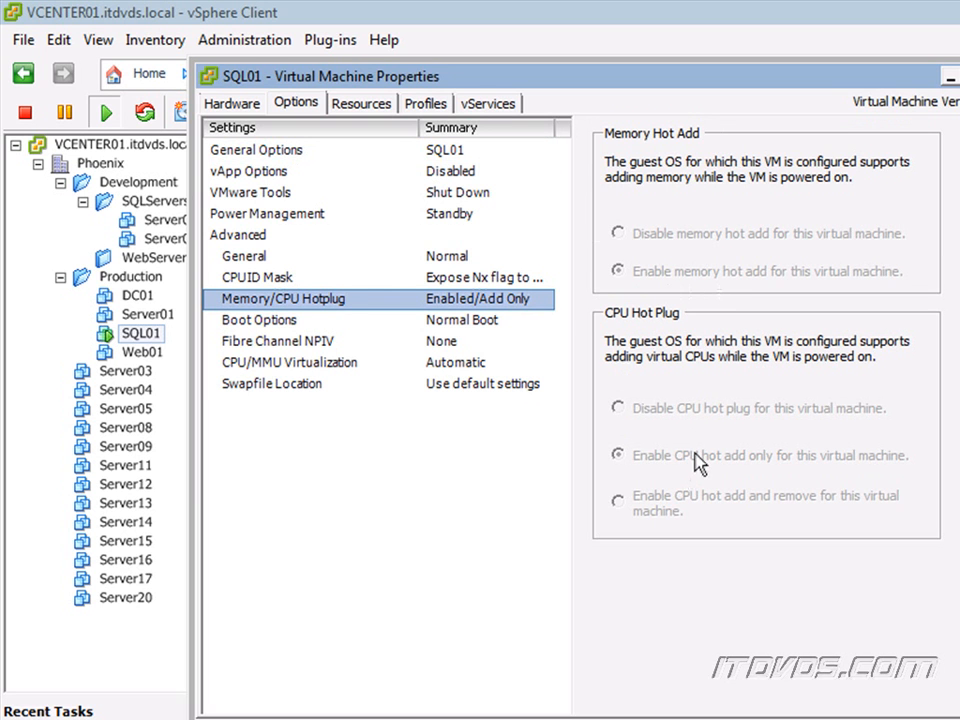